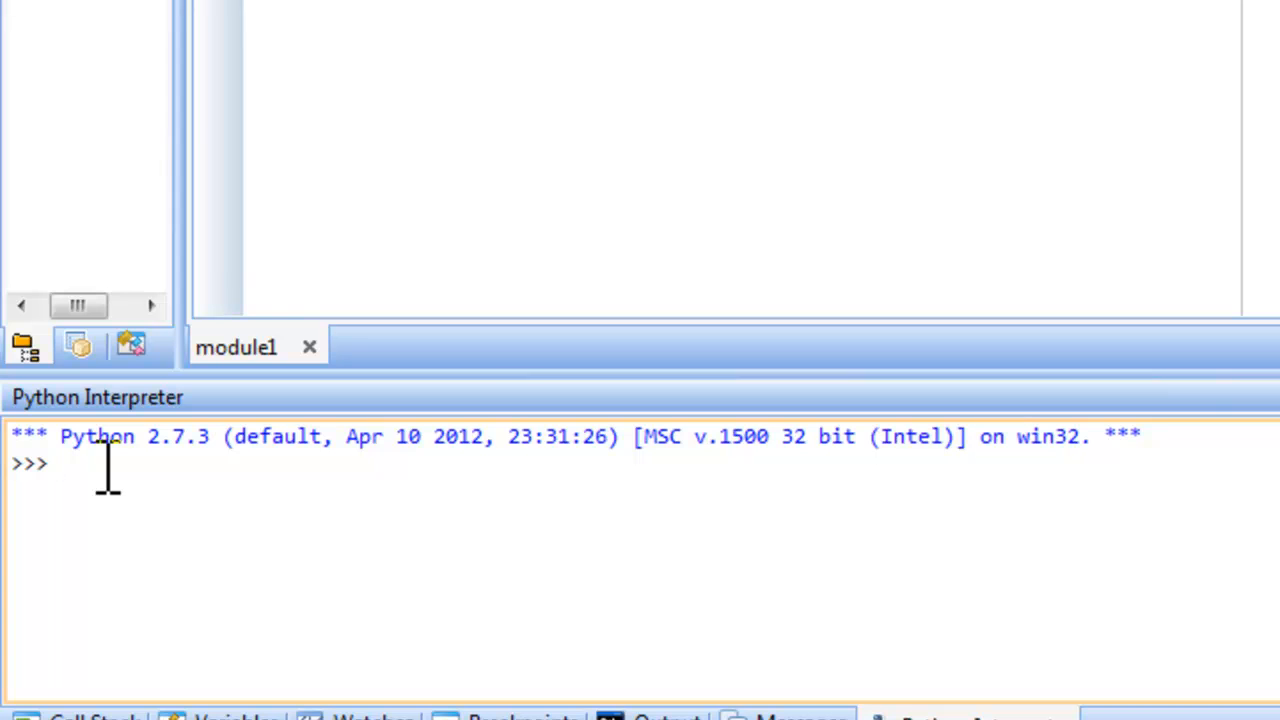
Enter import turtle in the interpreter and begin the turtle.showturtle() call
{"action": "type", "text": "import t"}
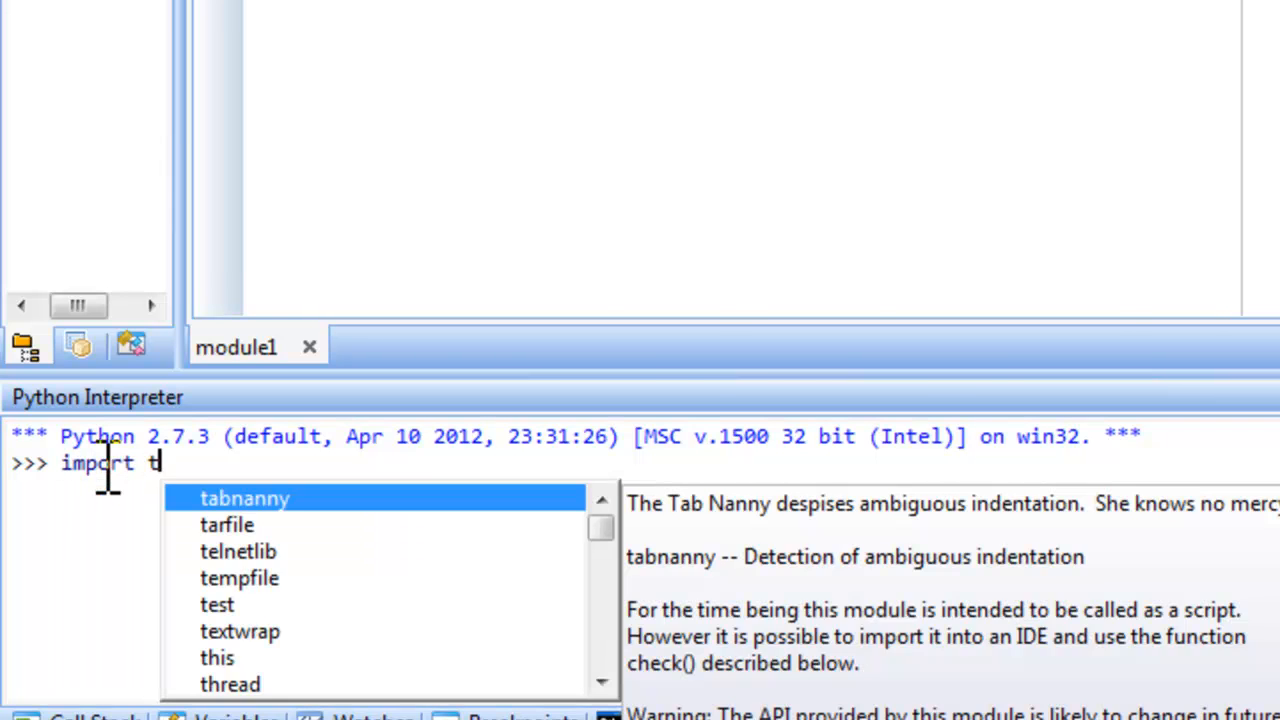
{"action": "type", "text": "urtle"}
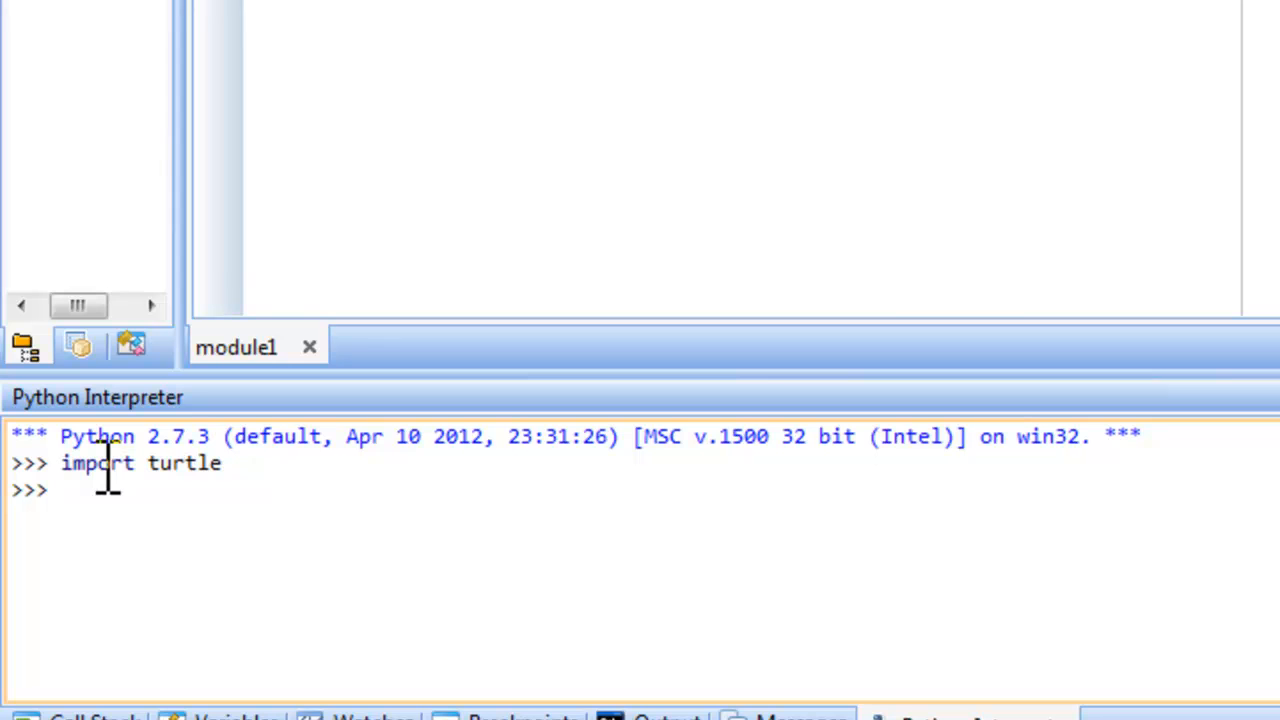
{"action": "type", "text": "t"}
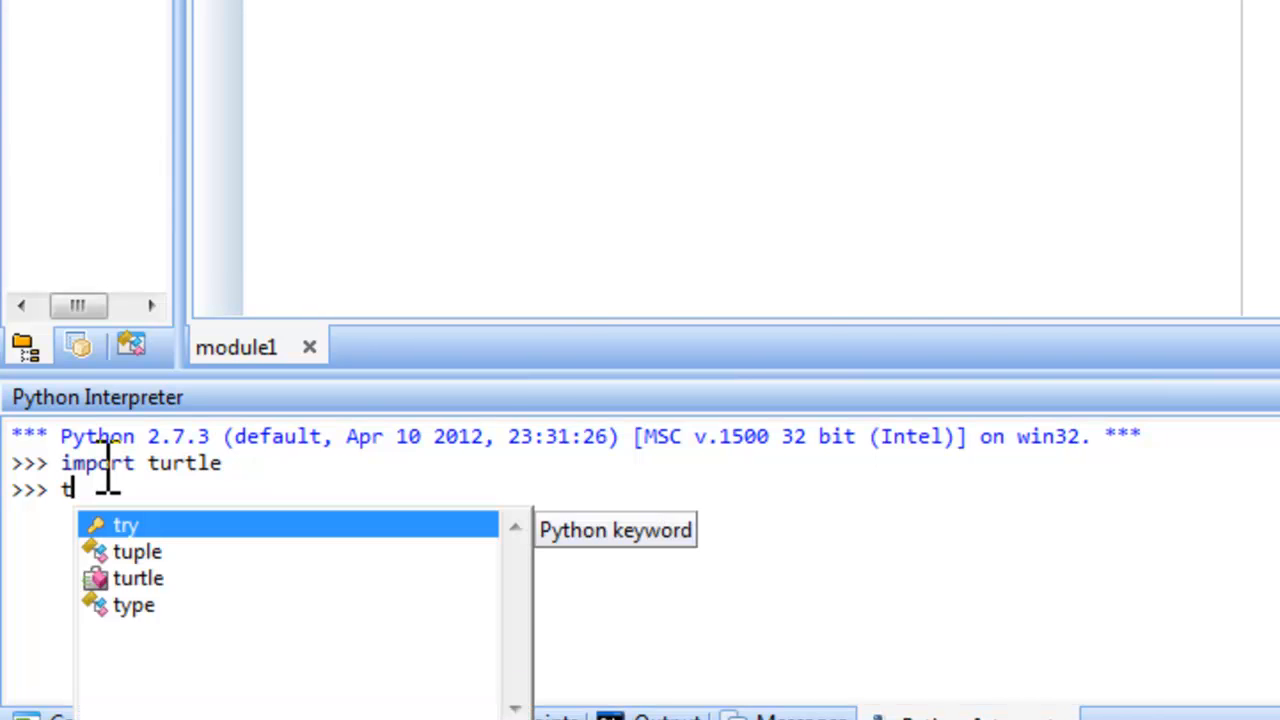
{"action": "type", "text": "urtle.show"}
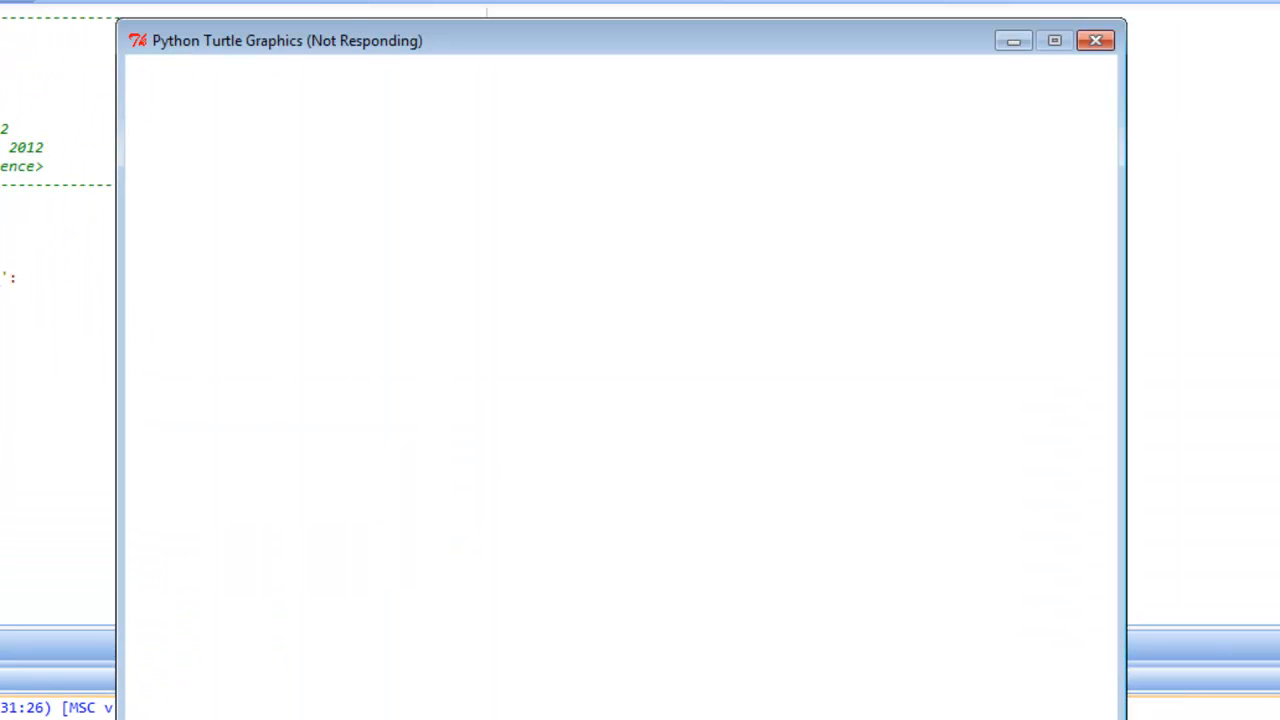
{"action": "mouse_move", "coordinate": [196, 52]}
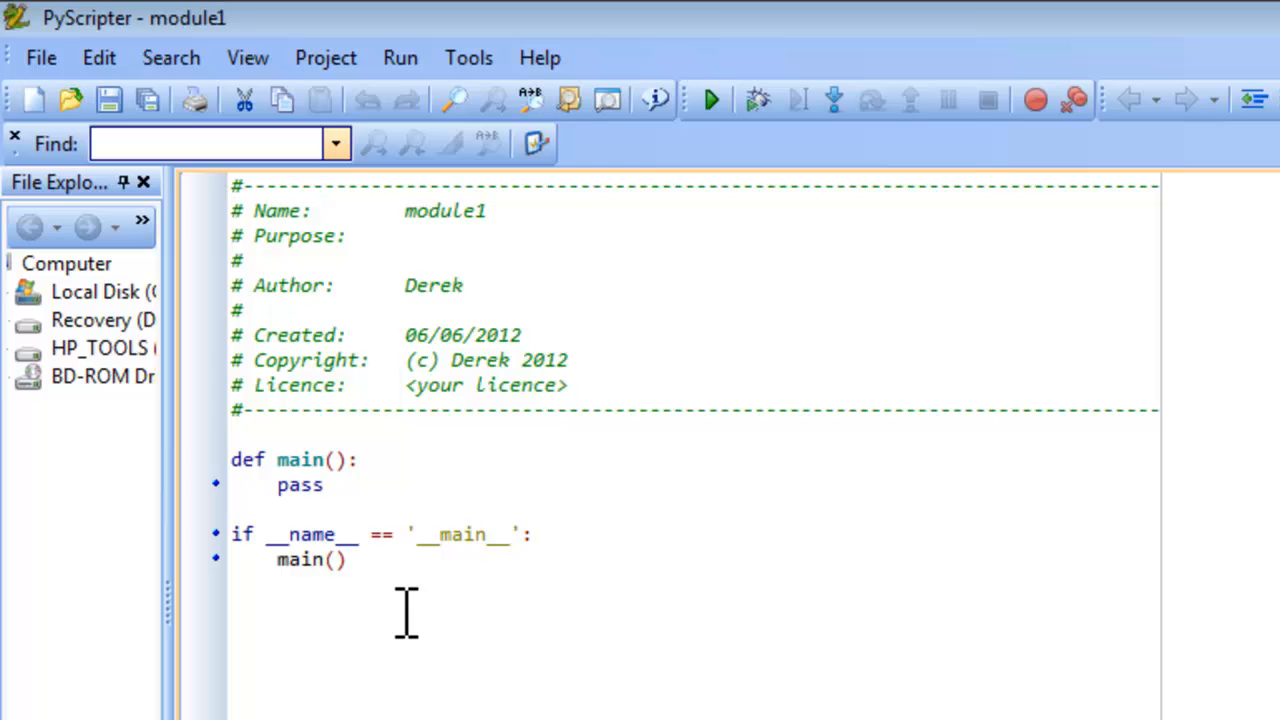
{"action": "mouse_move", "coordinate": [396, 348]}
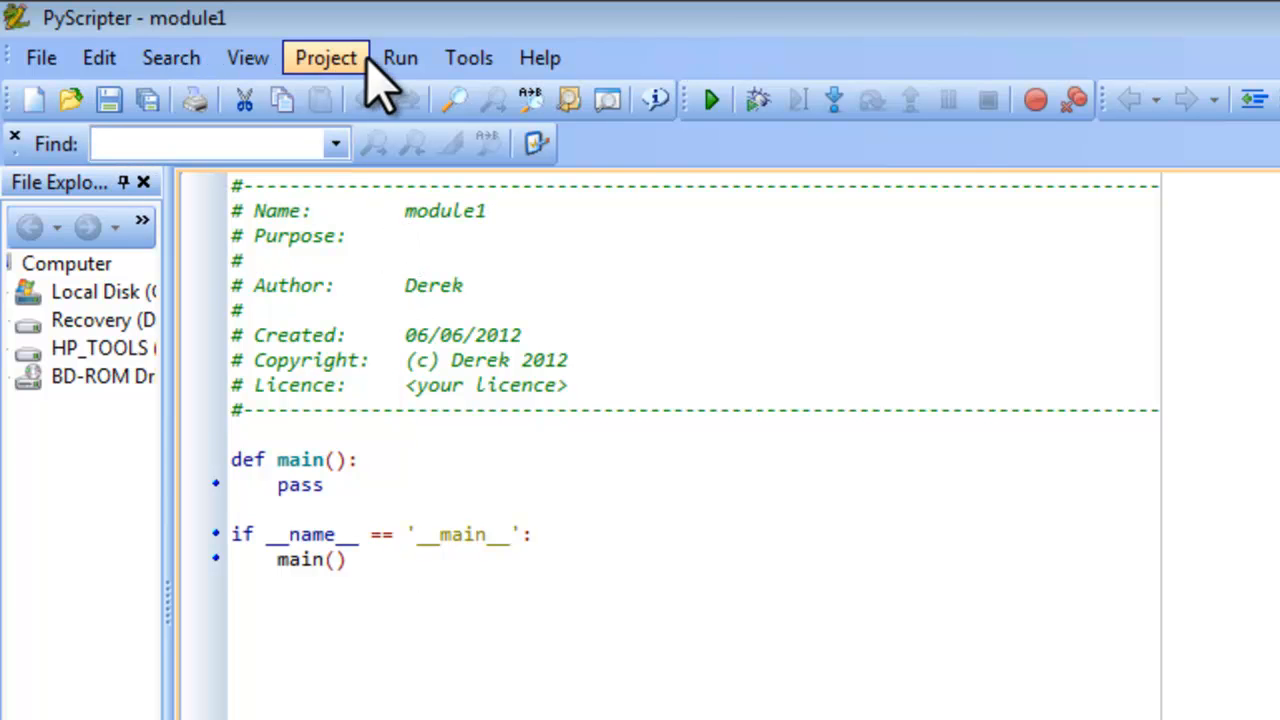
Choose the Remote (Tk) Python engine from the Run menu's engine options
{"action": "left_click", "coordinate": [400, 56]}
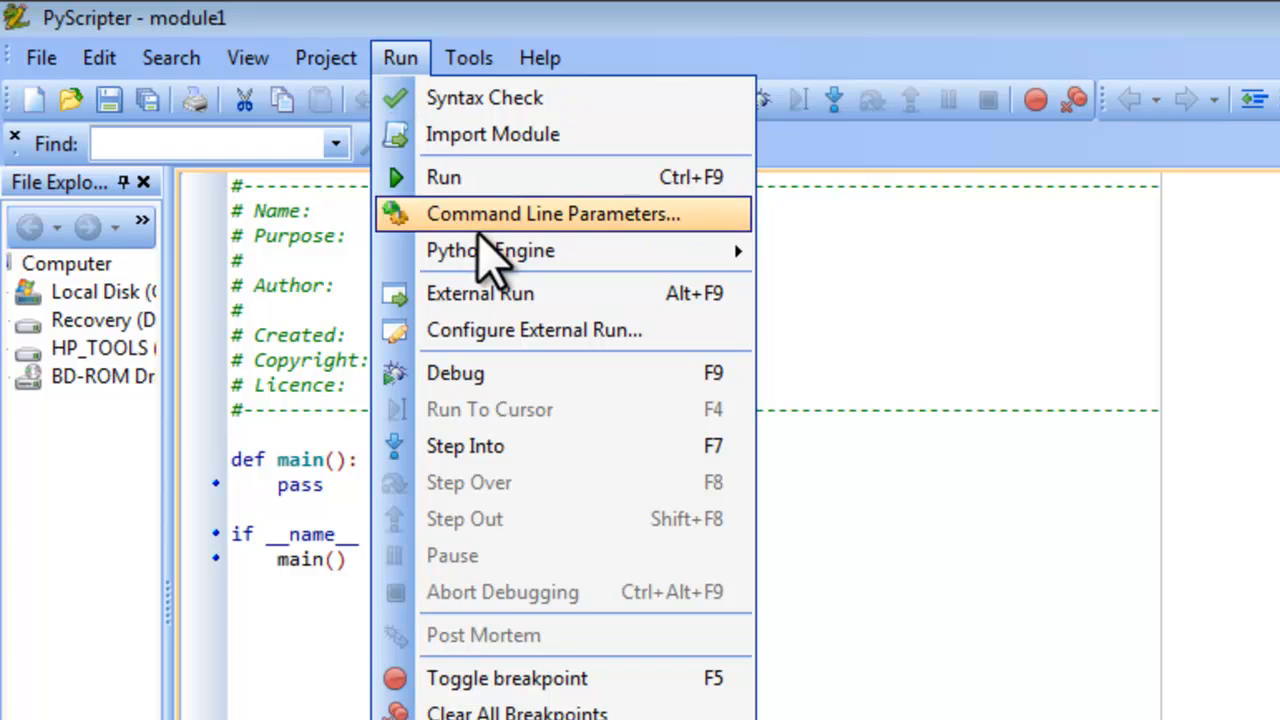
{"action": "mouse_move", "coordinate": [488, 252]}
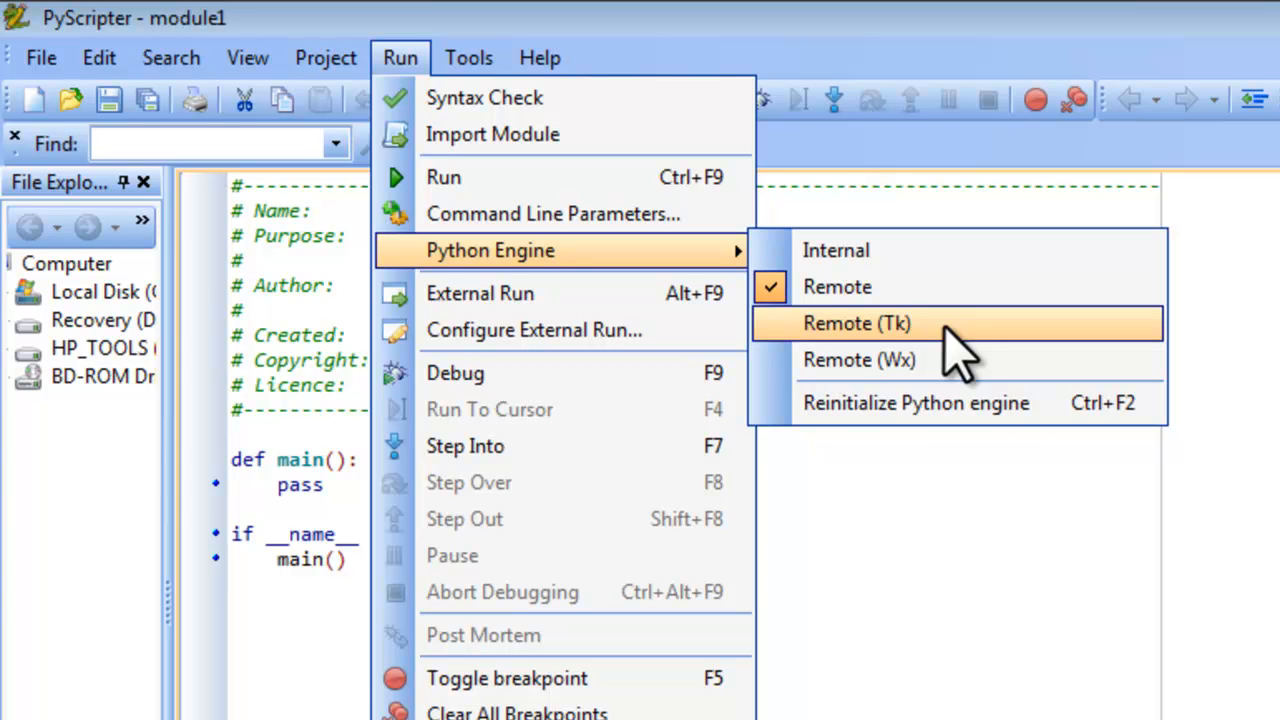
{"action": "left_click", "coordinate": [878, 324]}
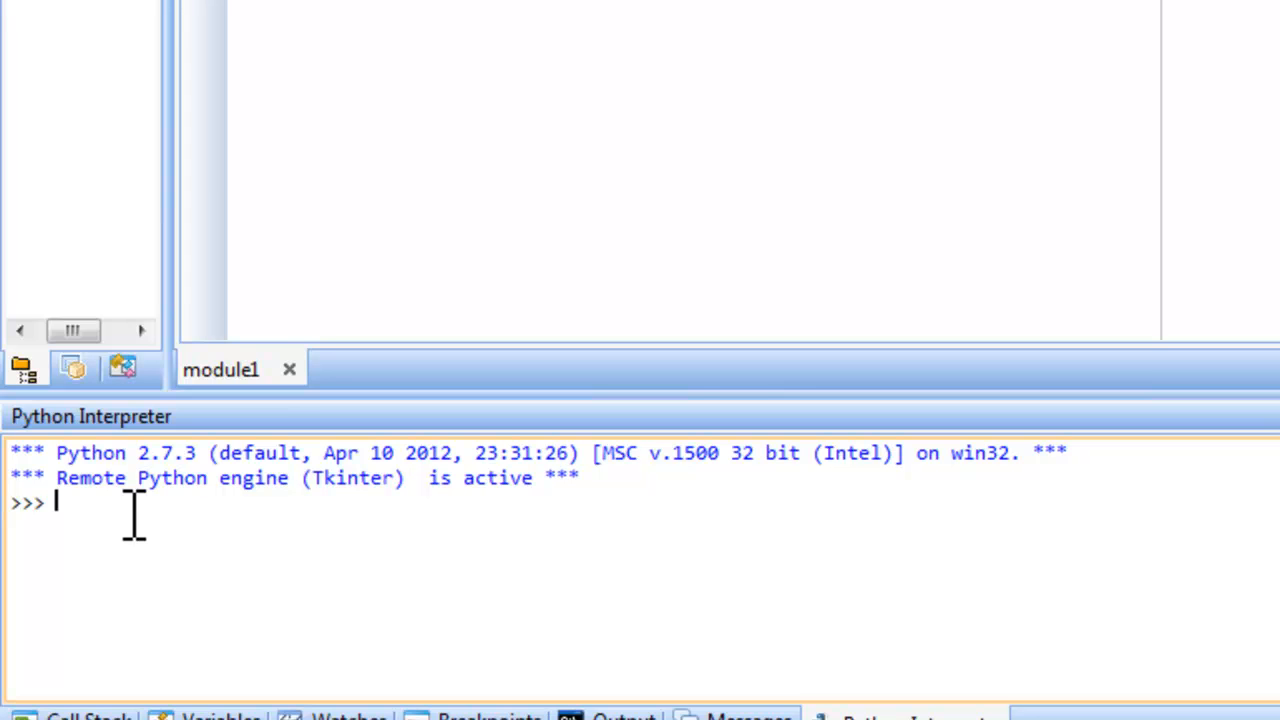
Run import turtle and turtle.showturtle() on the Tk engine, opening the Turtle Graphics window
{"action": "type", "text": "import"}
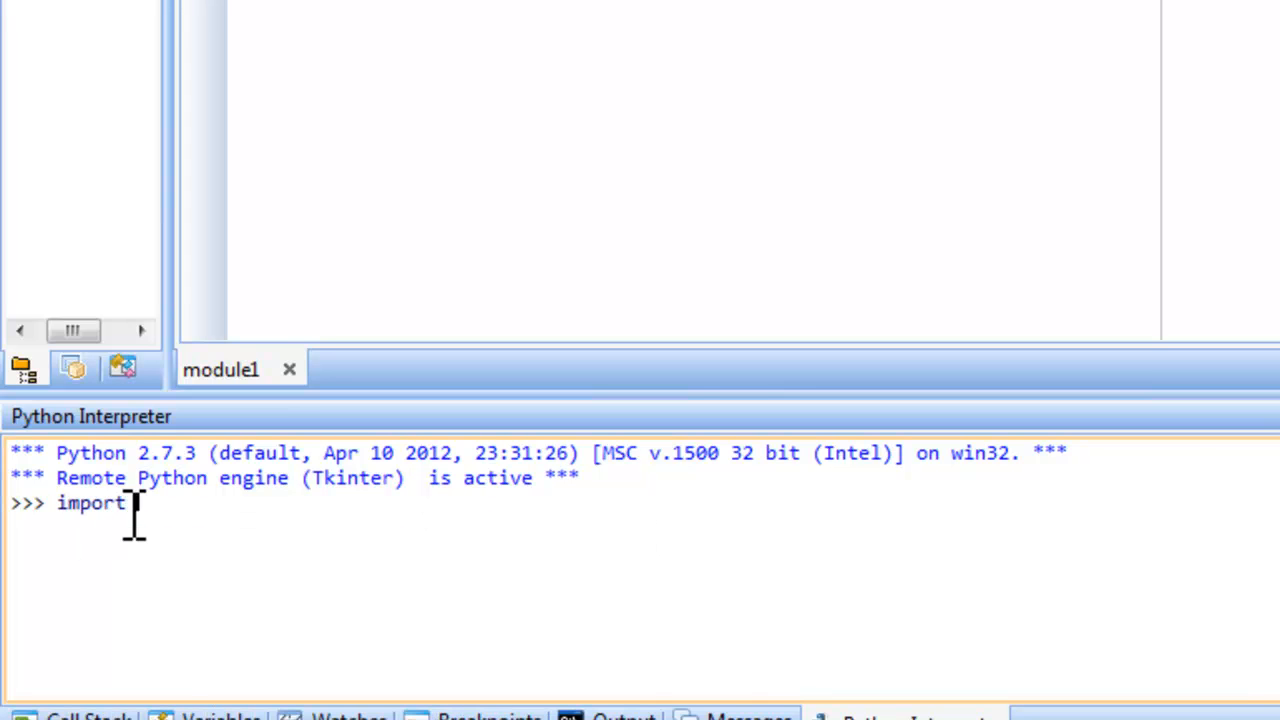
{"action": "type", "text": "turtle"}
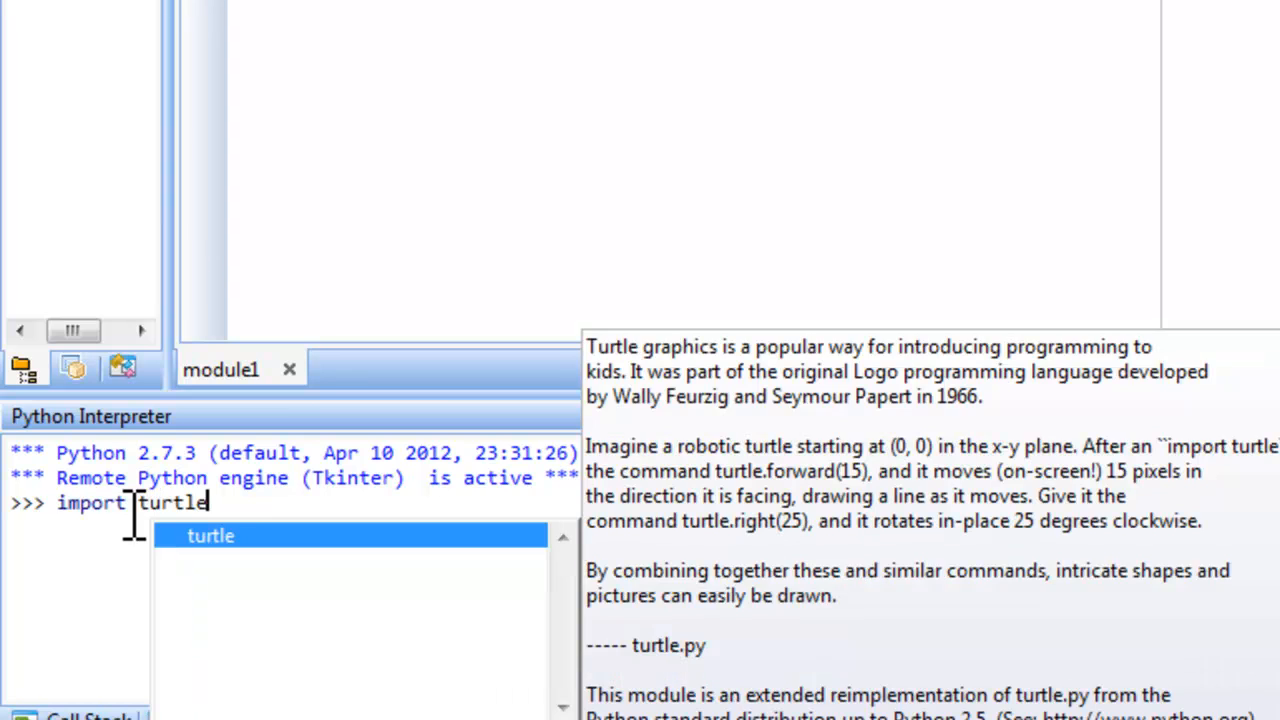
{"action": "key", "text": "Return"}
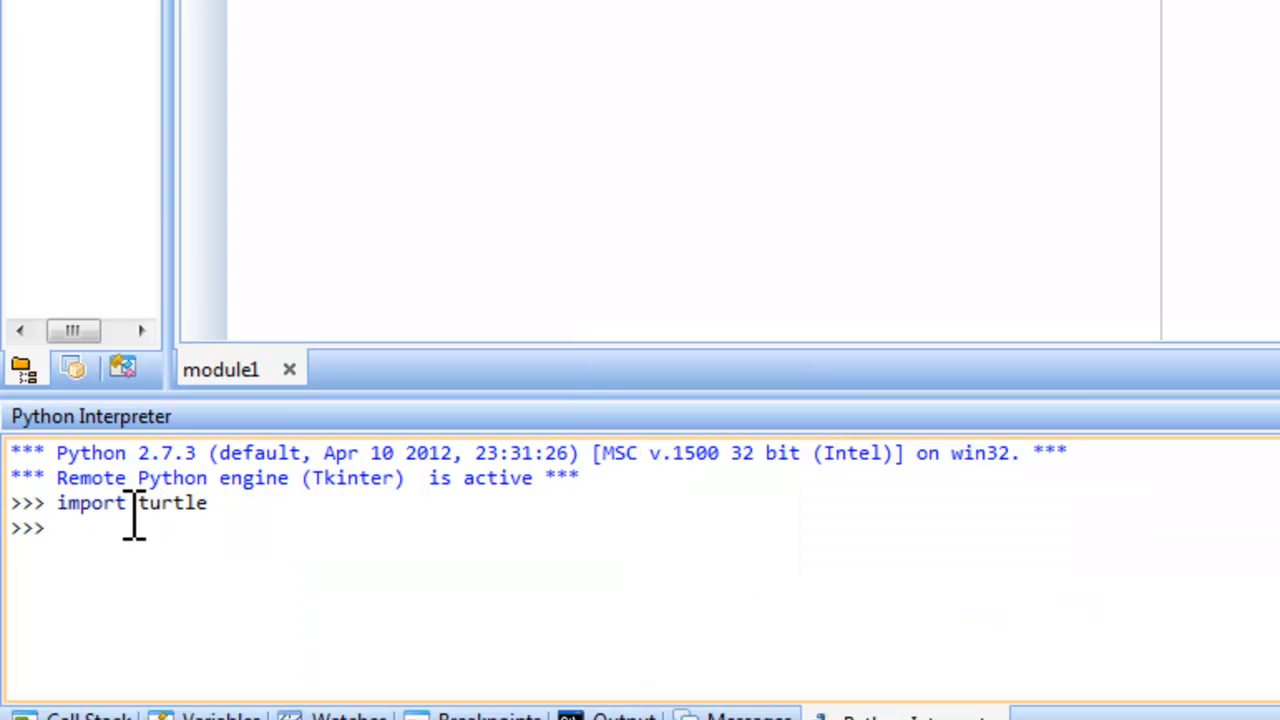
{"action": "type", "text": "turtle"}
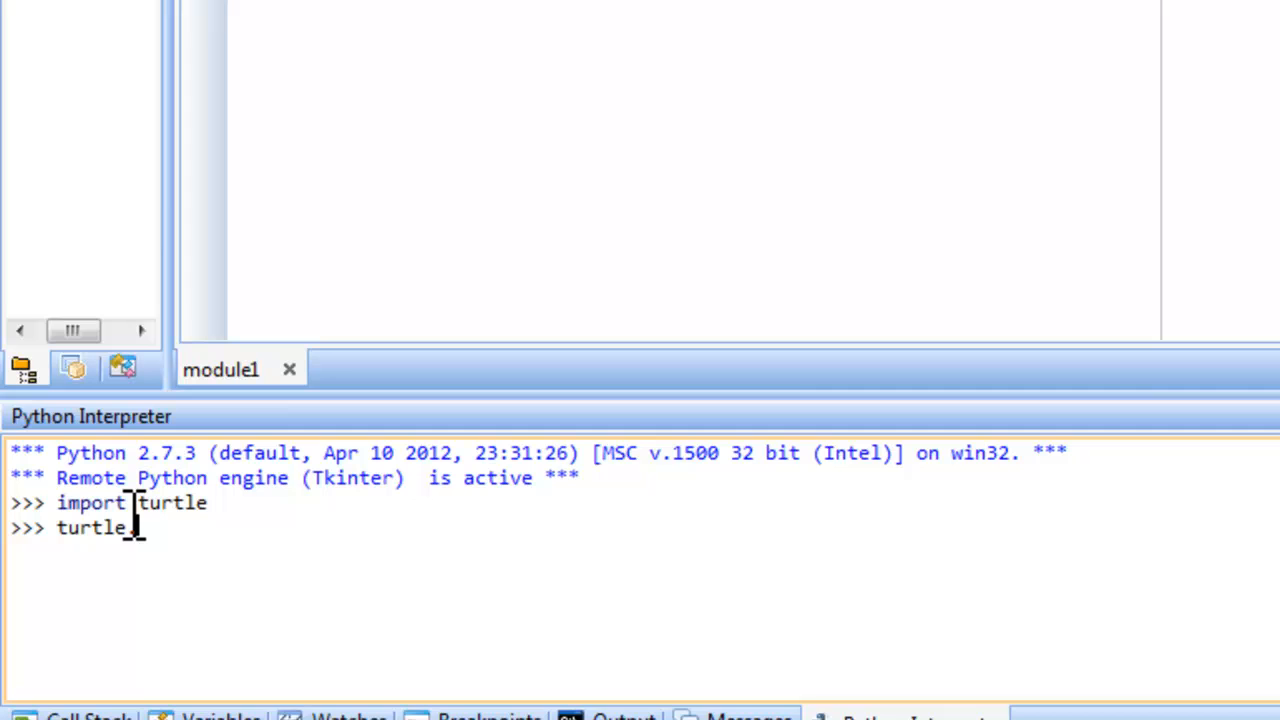
{"action": "type", "text": ".showturtle("}
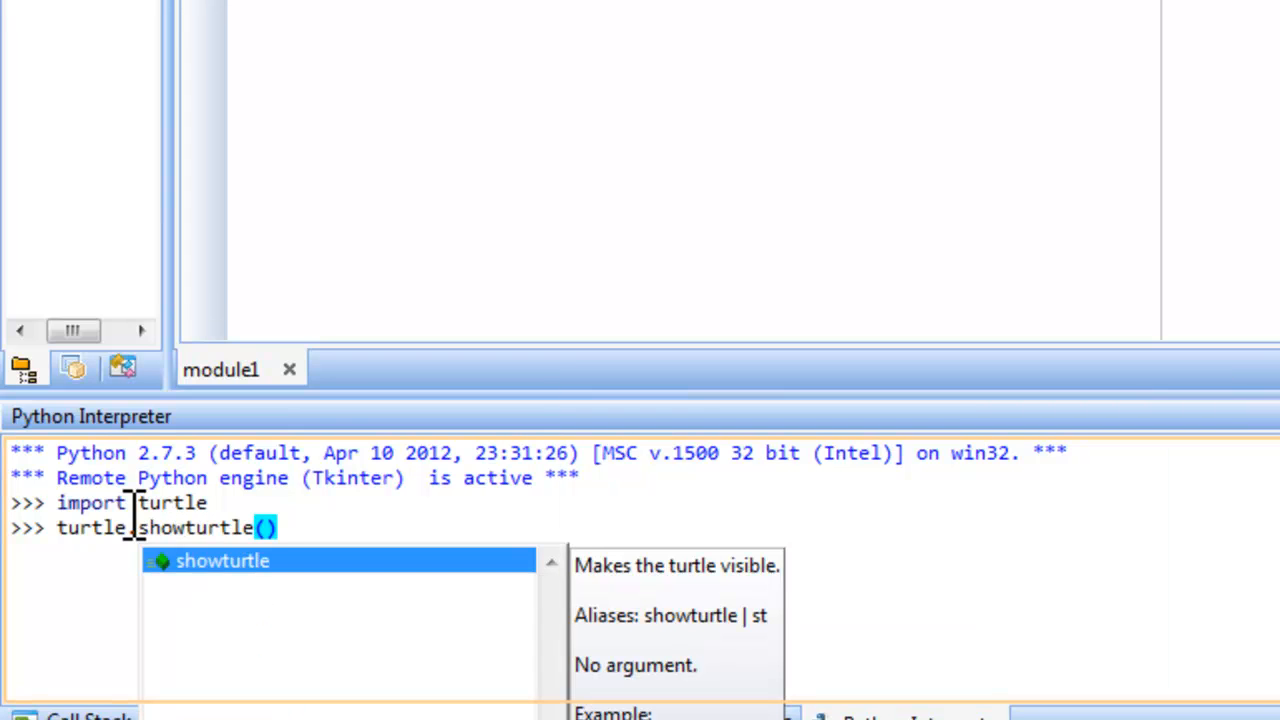
{"action": "key", "text": "Return"}
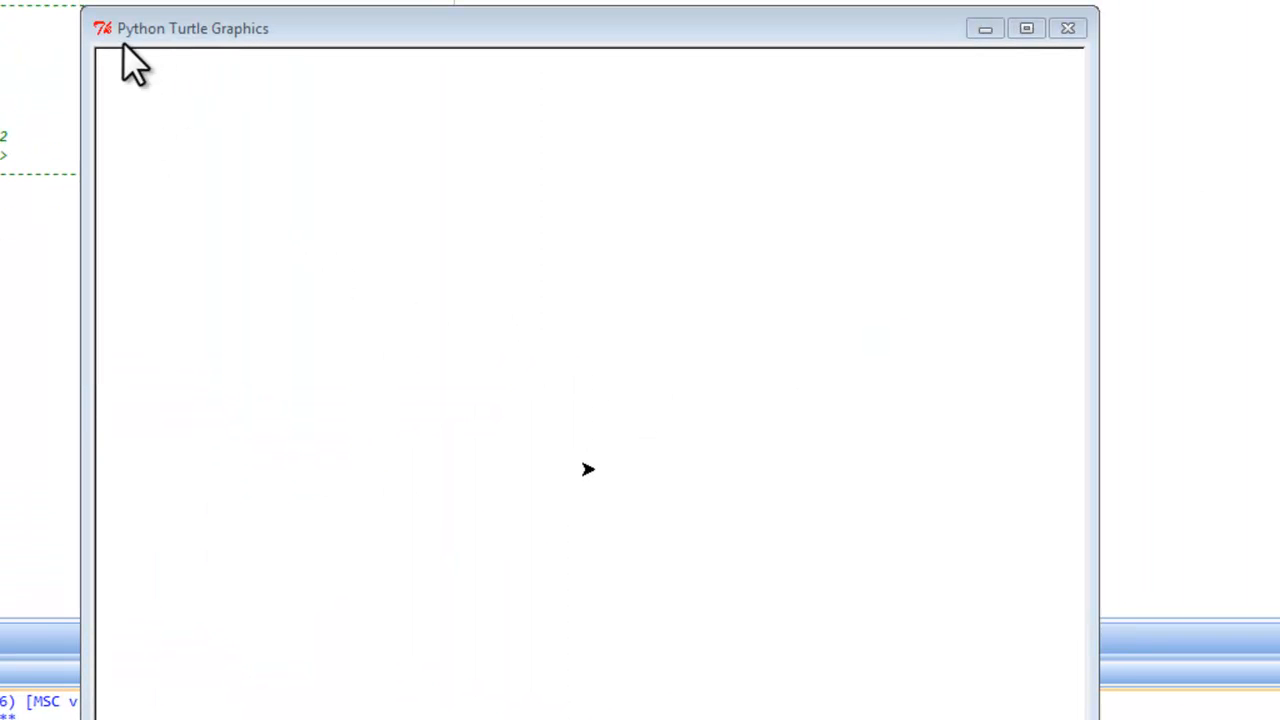
{"action": "mouse_move", "coordinate": [276, 84]}
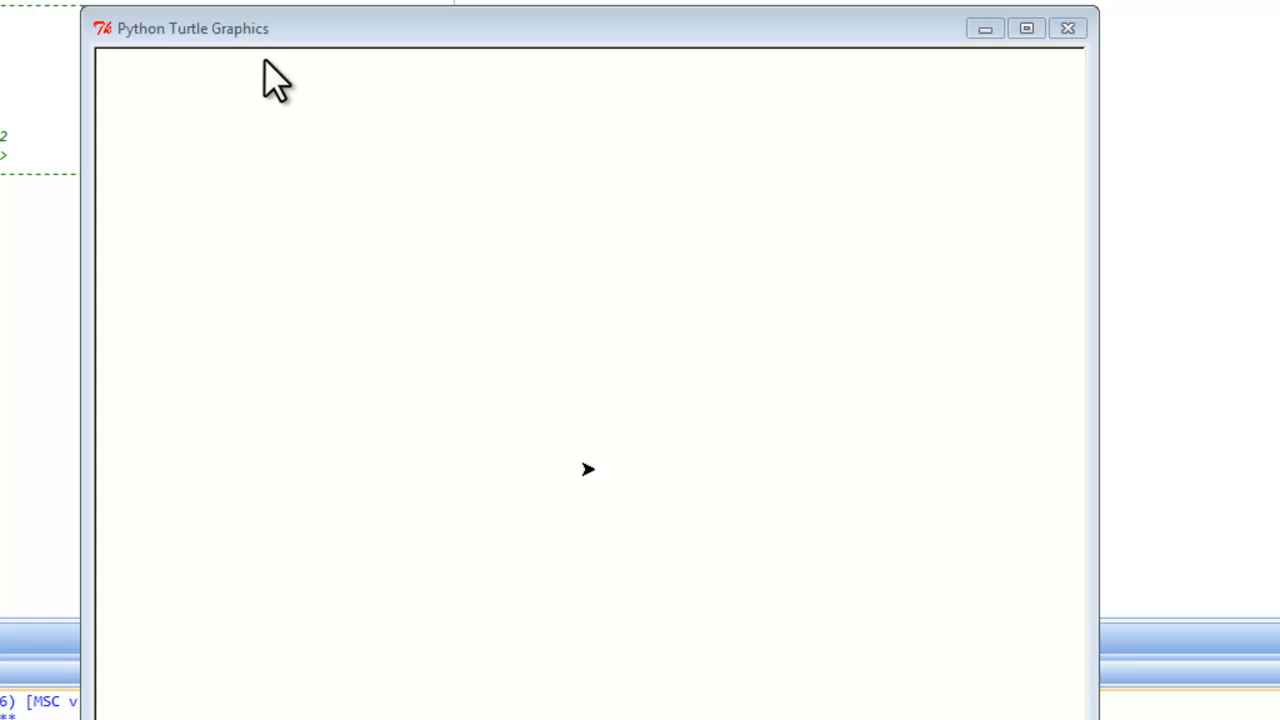
{"action": "mouse_move", "coordinate": [588, 510]}
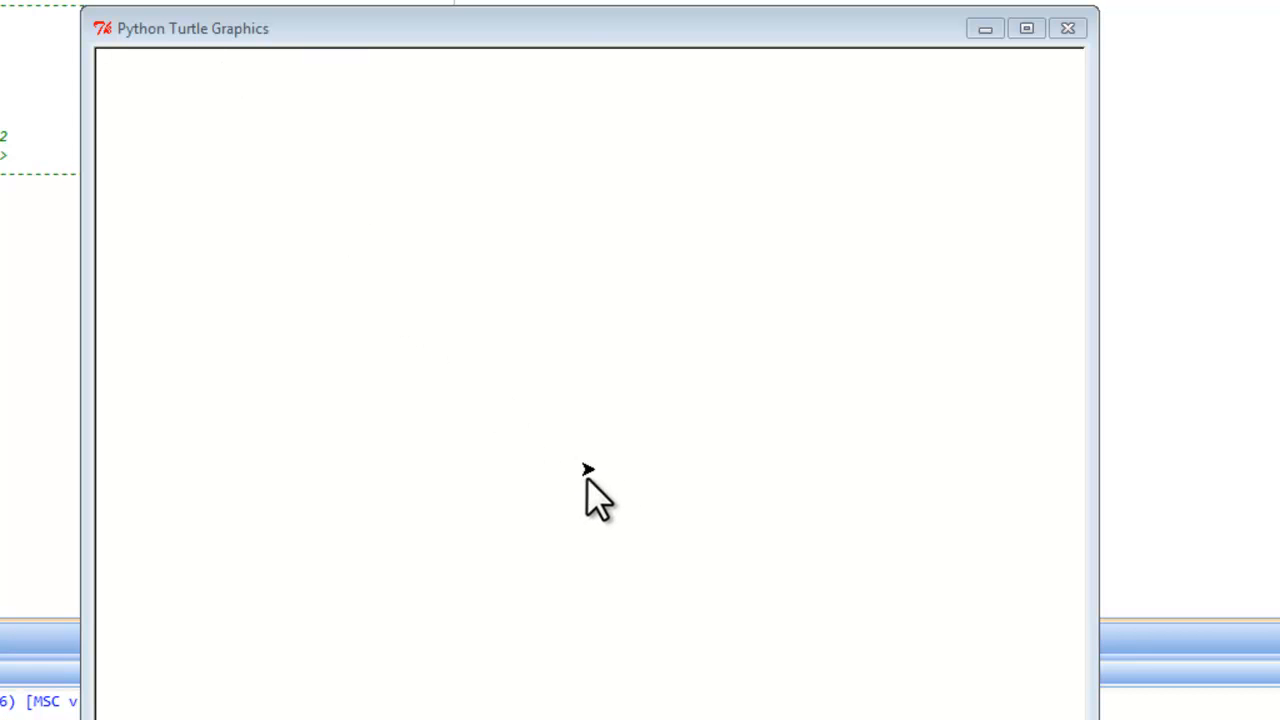
{"action": "mouse_move", "coordinate": [596, 512]}
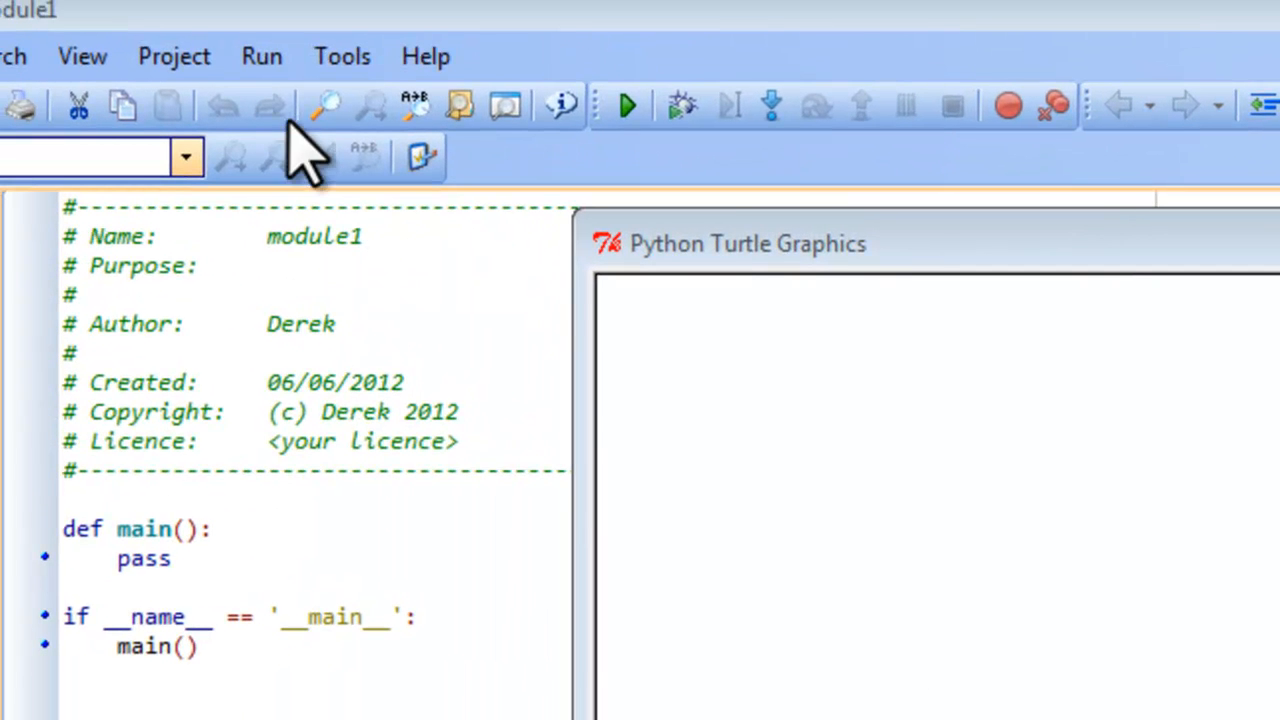
Switch back to the PyScripter editor after checking the turtle window responds
{"action": "left_click", "coordinate": [262, 56]}
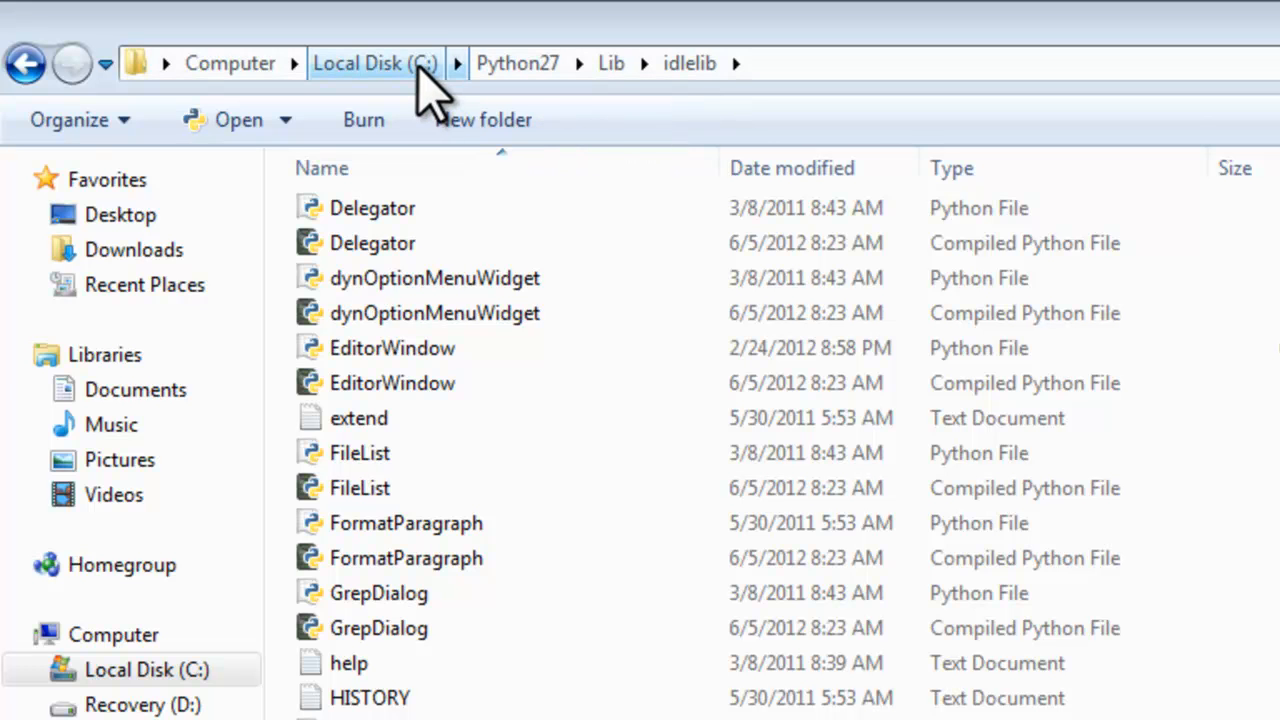
{"action": "mouse_move", "coordinate": [564, 118]}
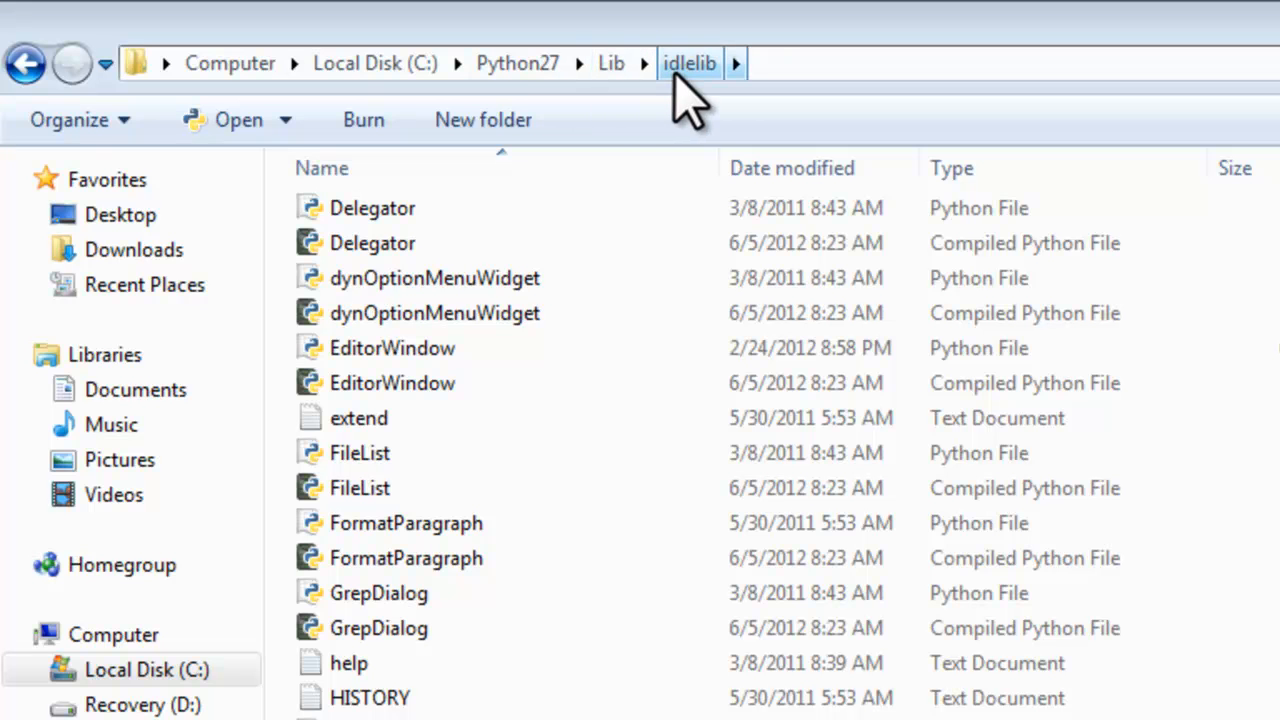
{"action": "mouse_move", "coordinate": [720, 114]}
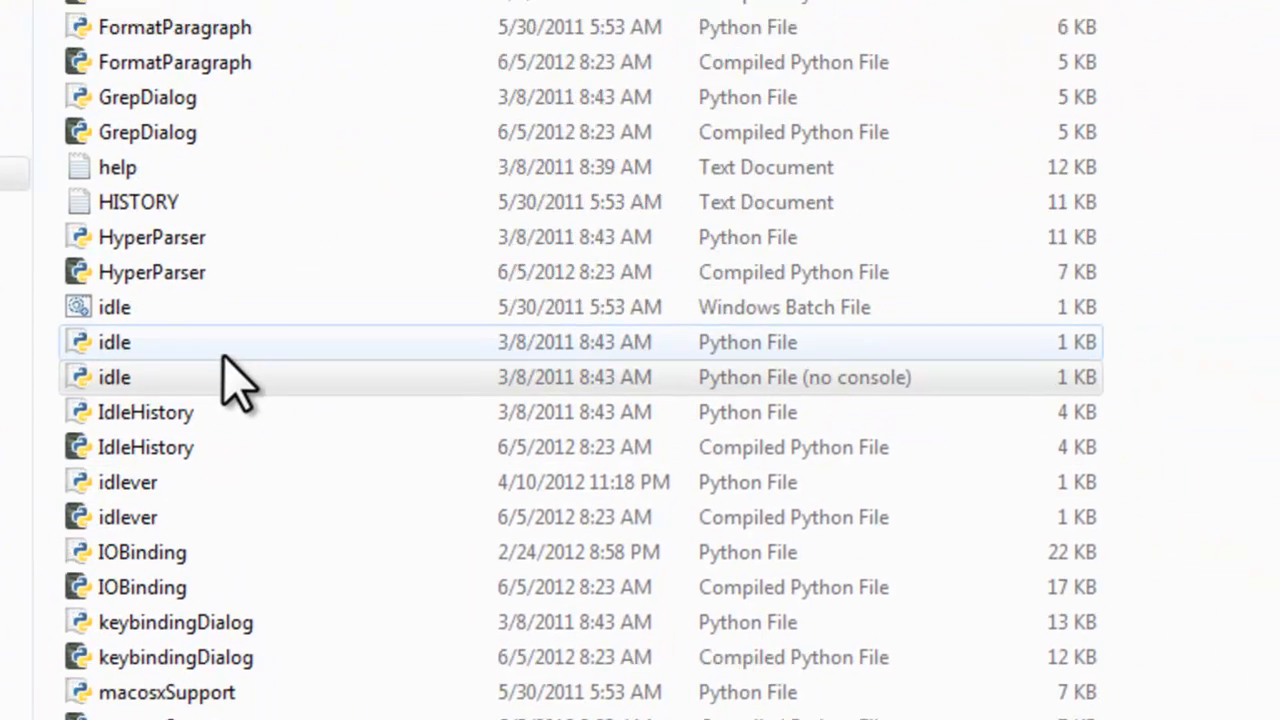
Launch the no-console idle.pyw script from the idlelib folder to start IDLE
{"action": "scroll", "scroll_direction": "down", "scroll_amount": 3}
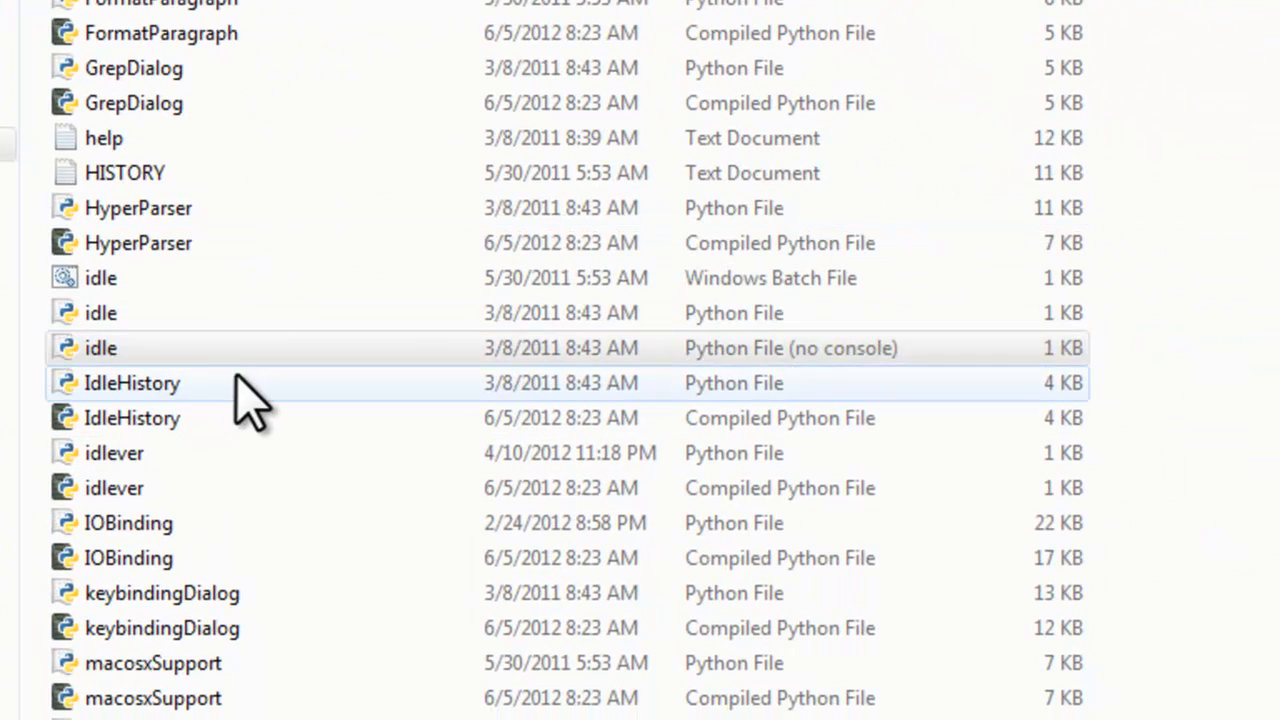
{"action": "left_click", "coordinate": [100, 348]}
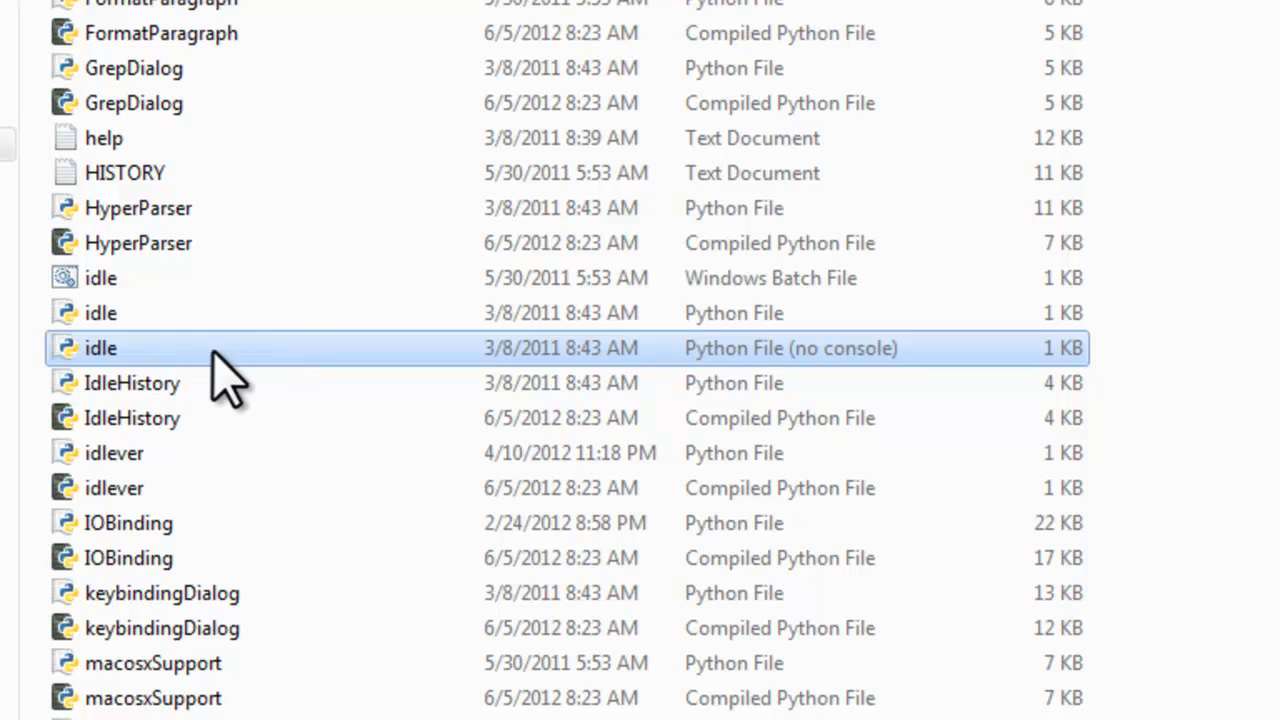
{"action": "mouse_move", "coordinate": [710, 398]}
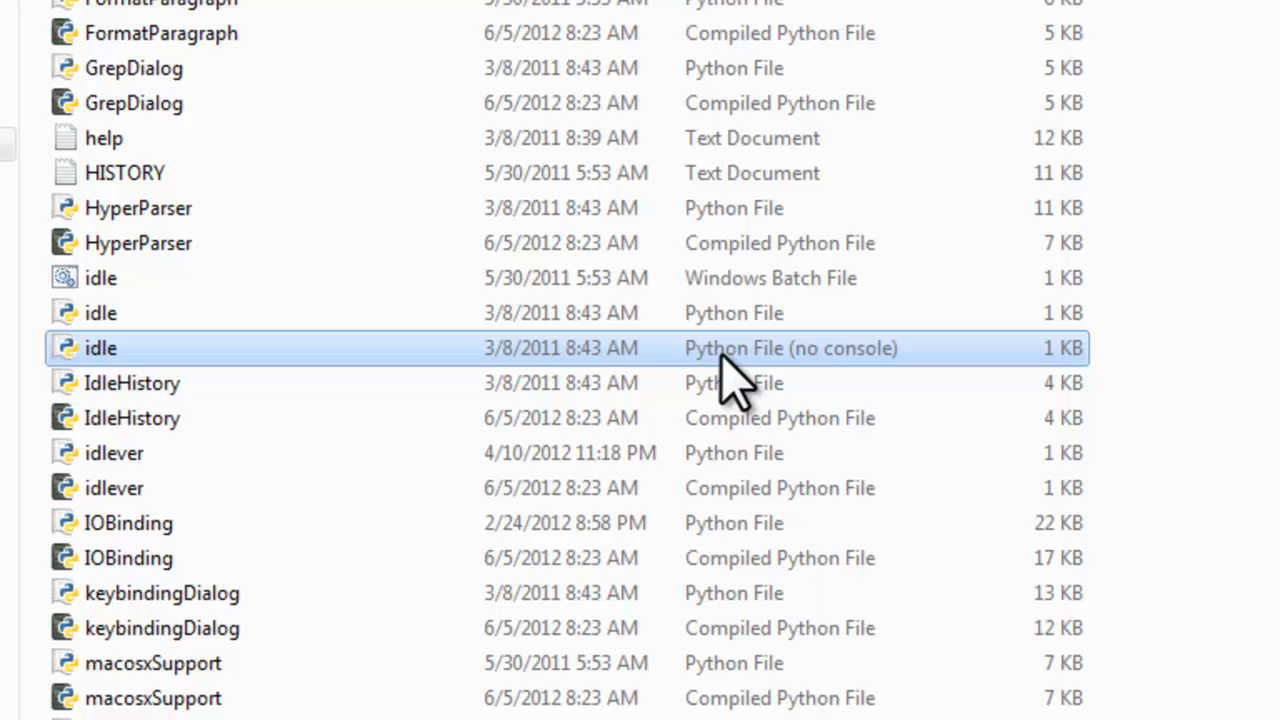
{"action": "mouse_move", "coordinate": [850, 400]}
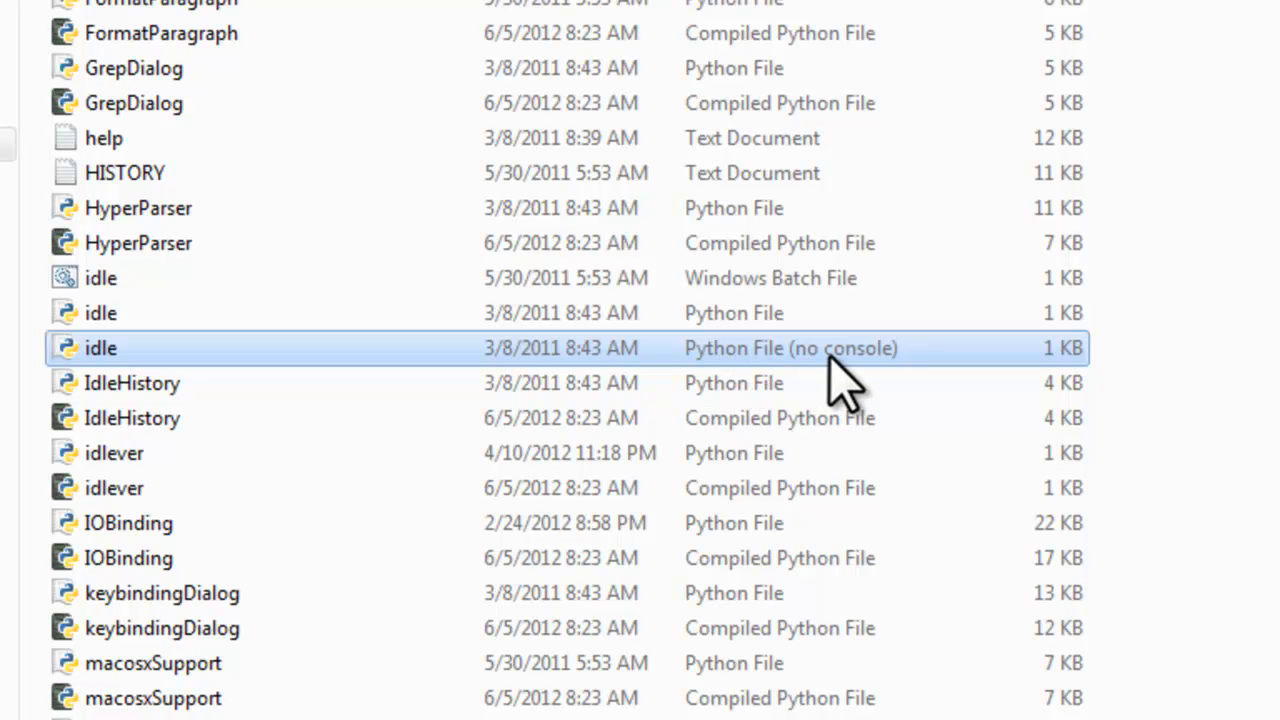
{"action": "mouse_move", "coordinate": [516, 360]}
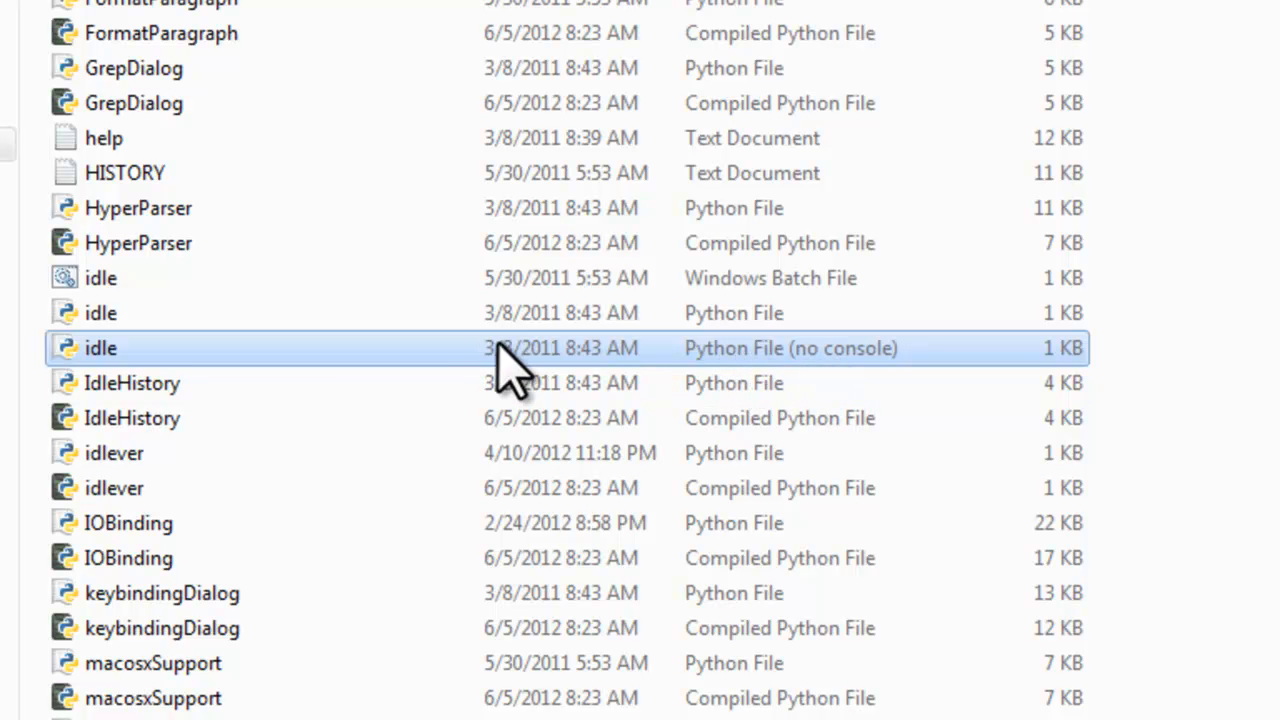
{"action": "double_click", "coordinate": [100, 348]}
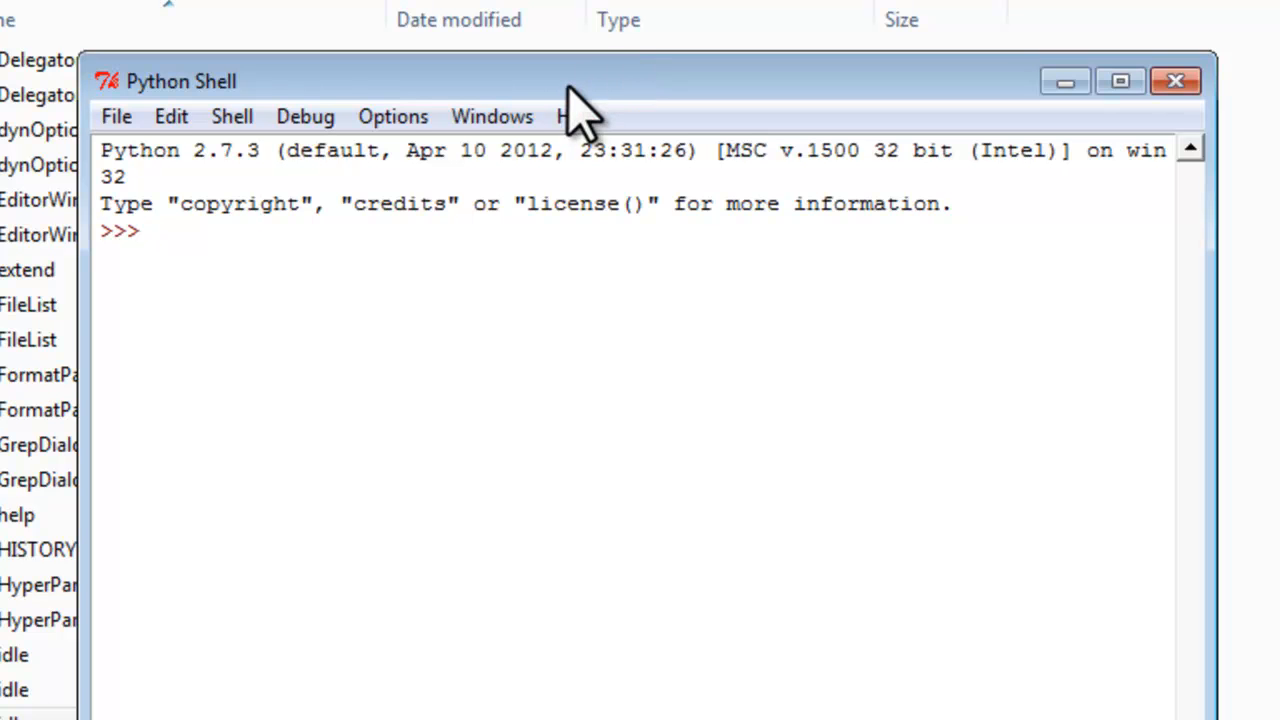
Run import turtle and turtle.showturtle() in IDLE, producing a turtle window that hangs
{"action": "type", "text": "import"}
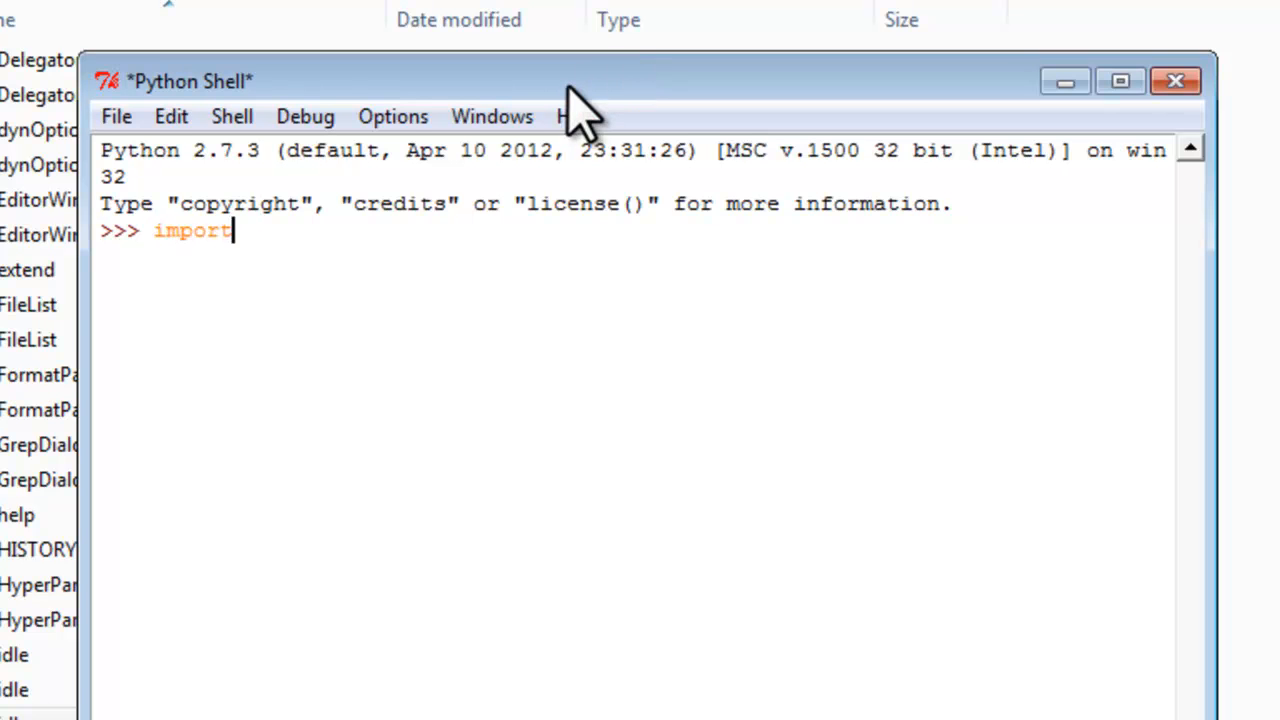
{"action": "type", "text": "turtle"}
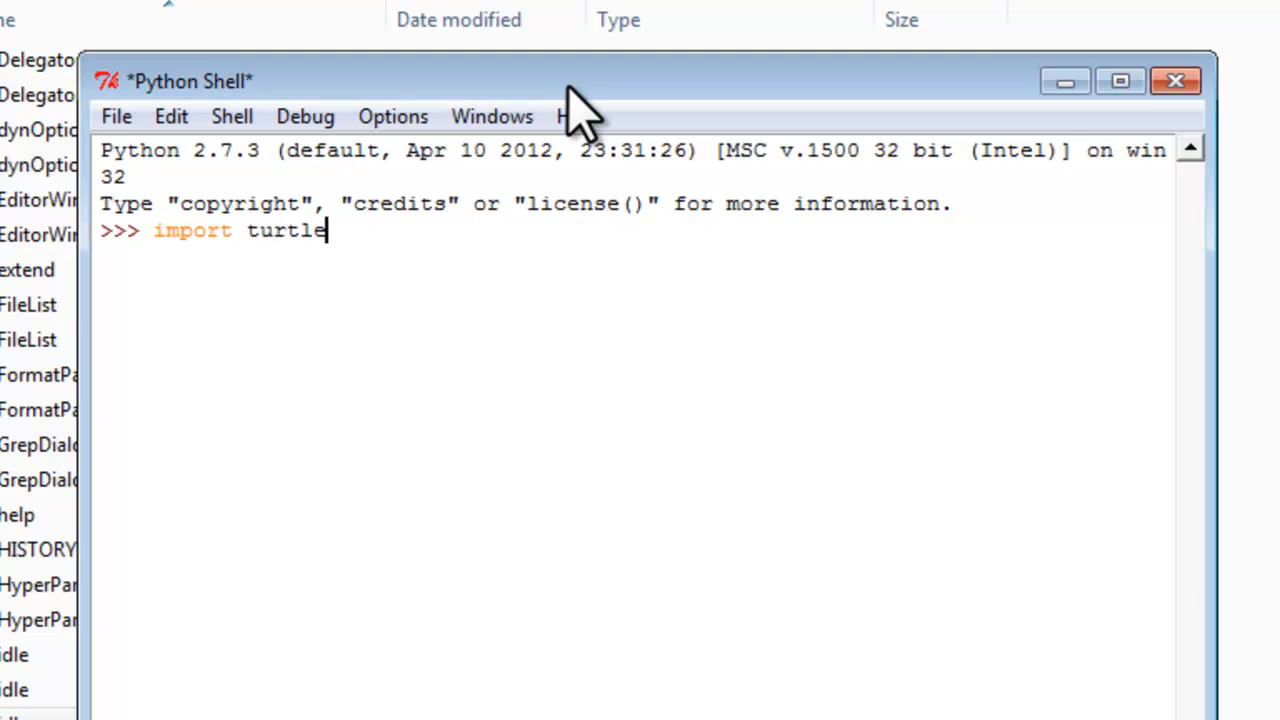
{"action": "type", "text": "turtle.sho"}
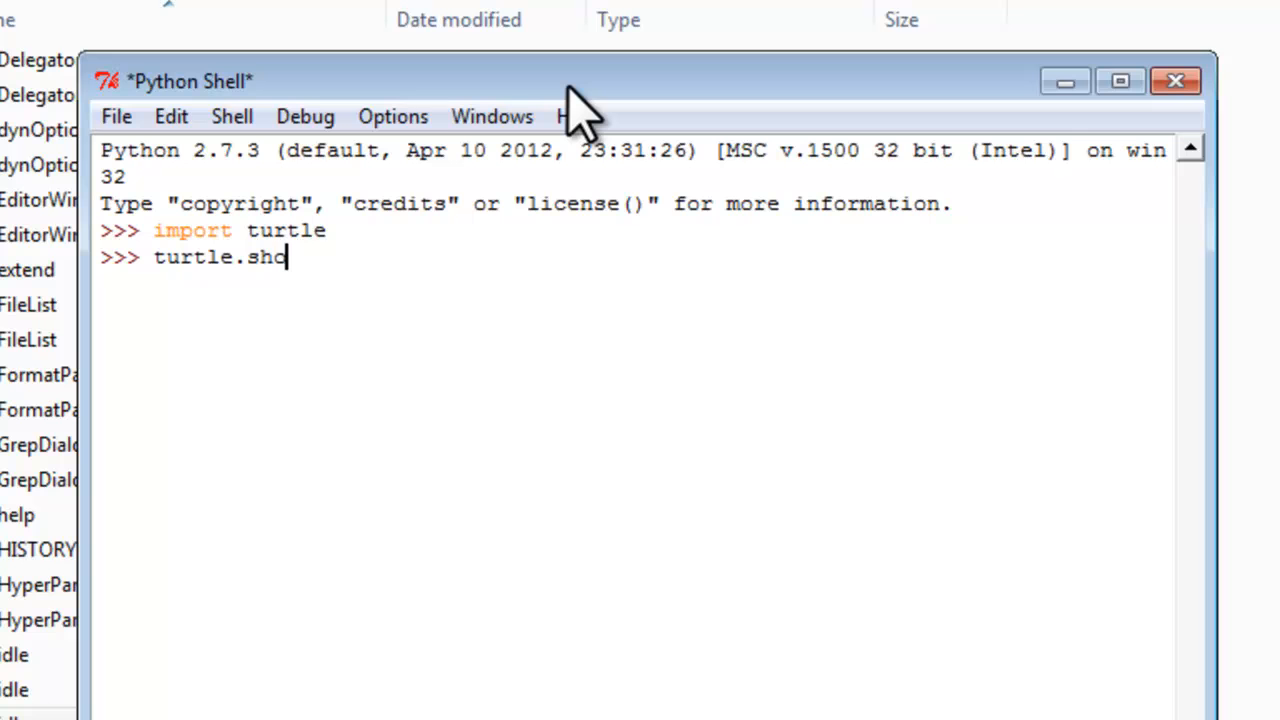
{"action": "type", "text": "wti"}
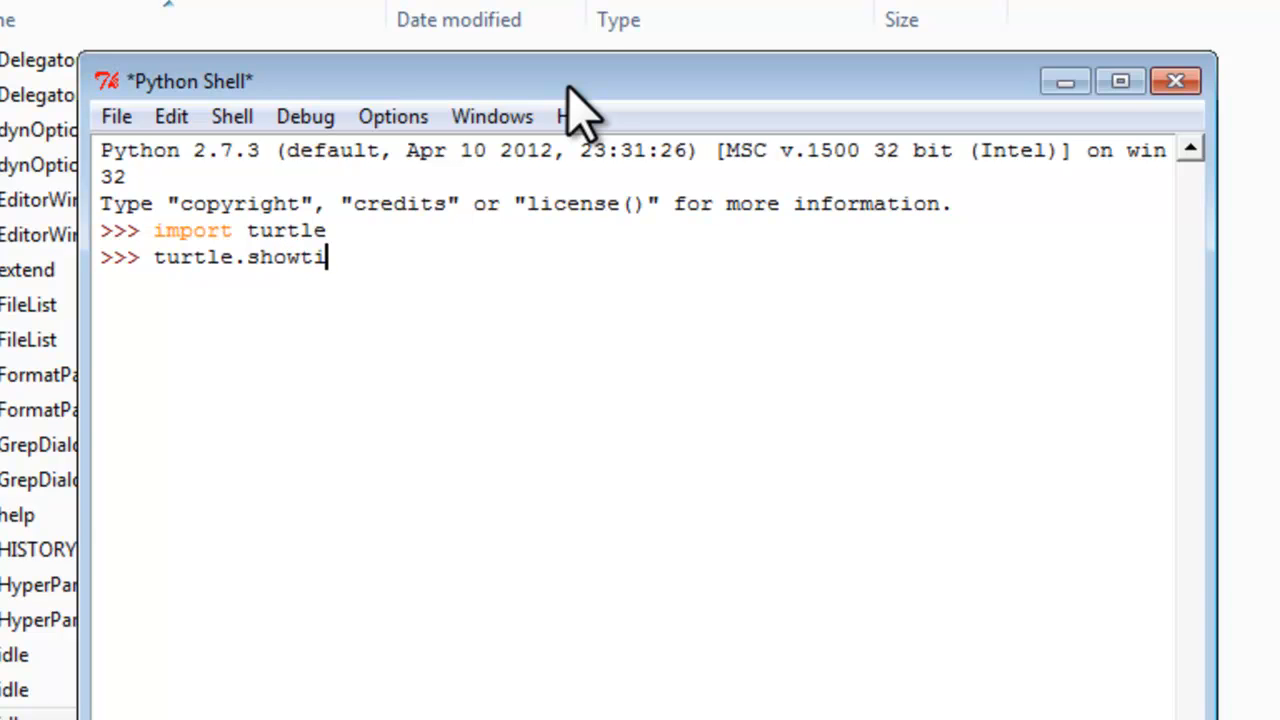
{"action": "type", "text": "urtle("}
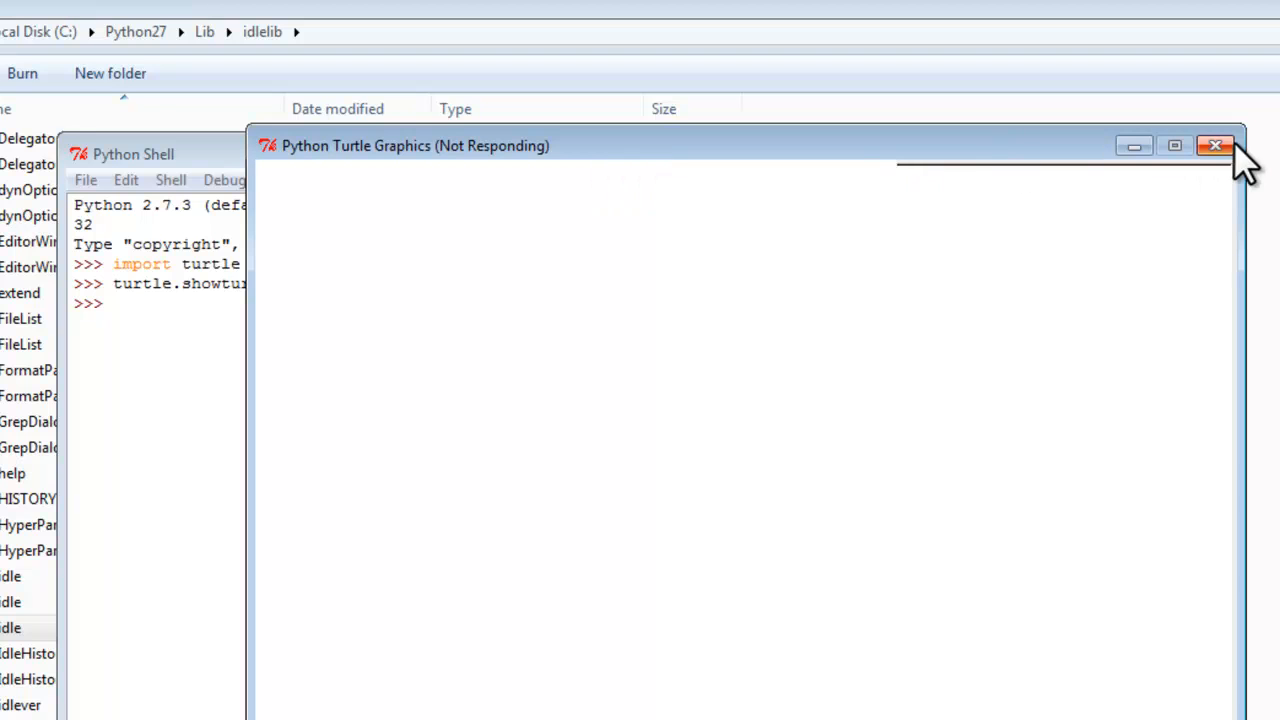
Close the frozen turtle window, force the hung program closed and cancel the solution check
{"action": "left_click", "coordinate": [1216, 144]}
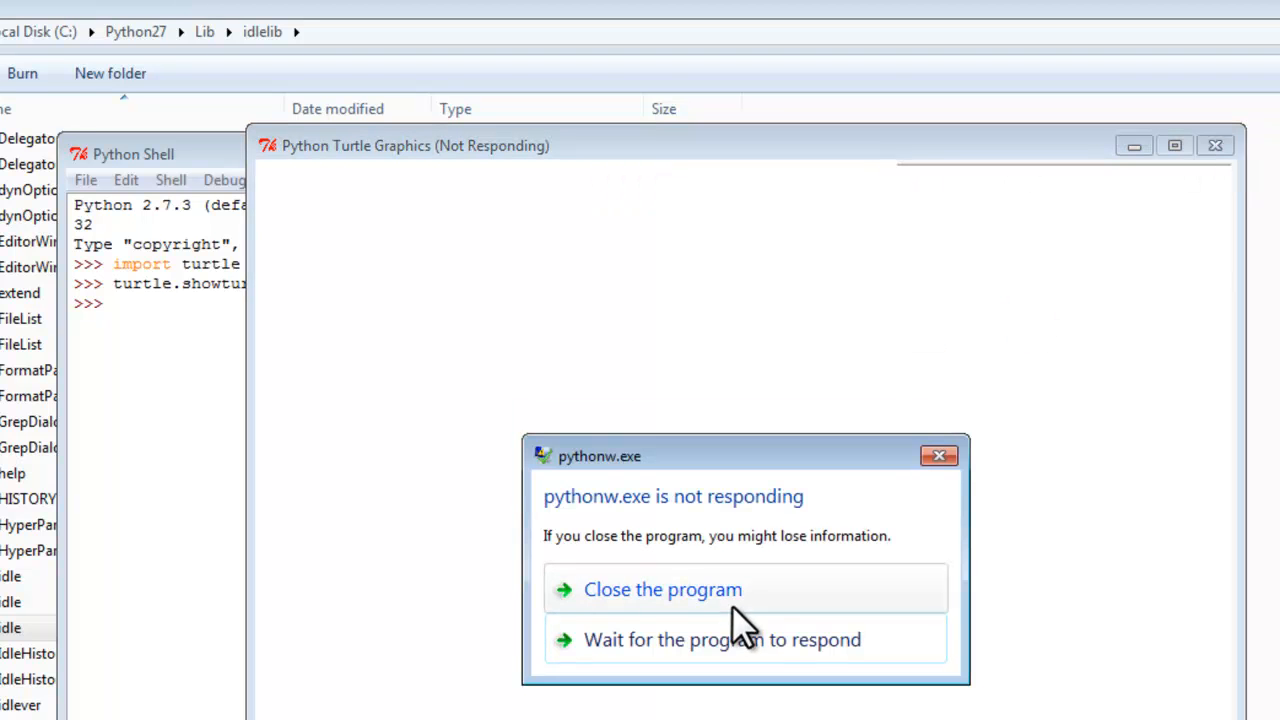
{"action": "left_click", "coordinate": [658, 588]}
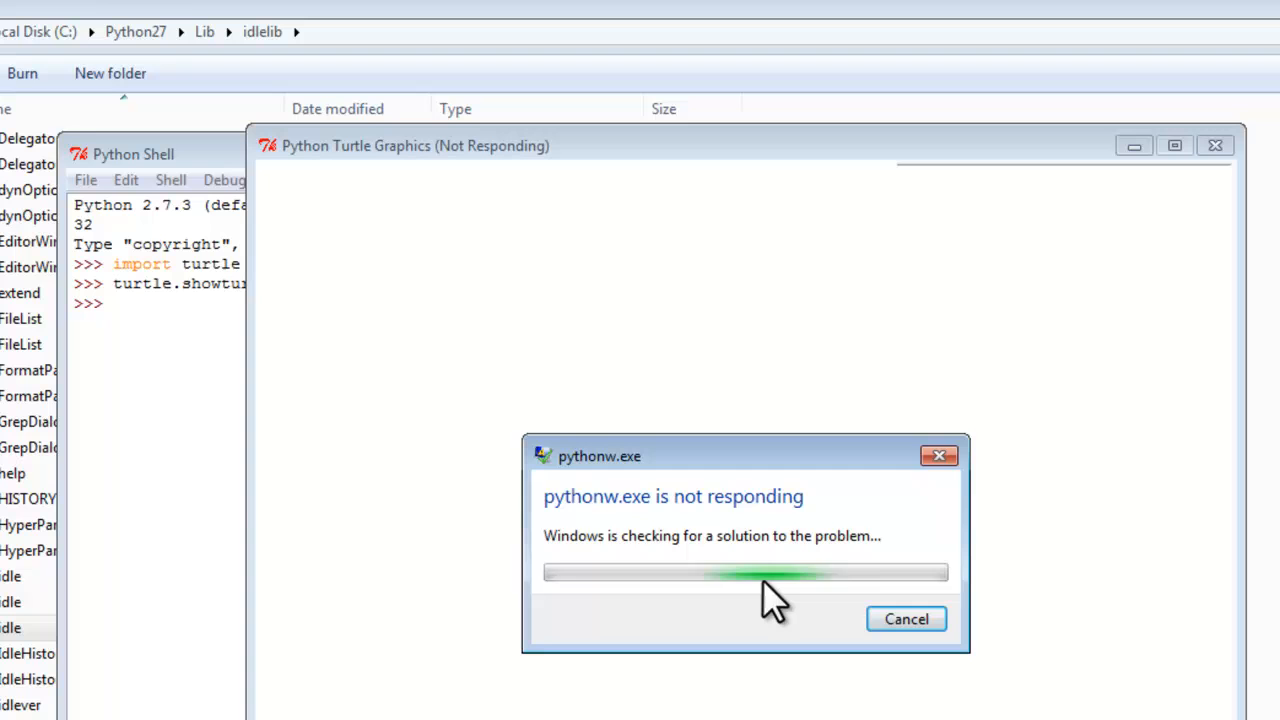
{"action": "left_click", "coordinate": [904, 620]}
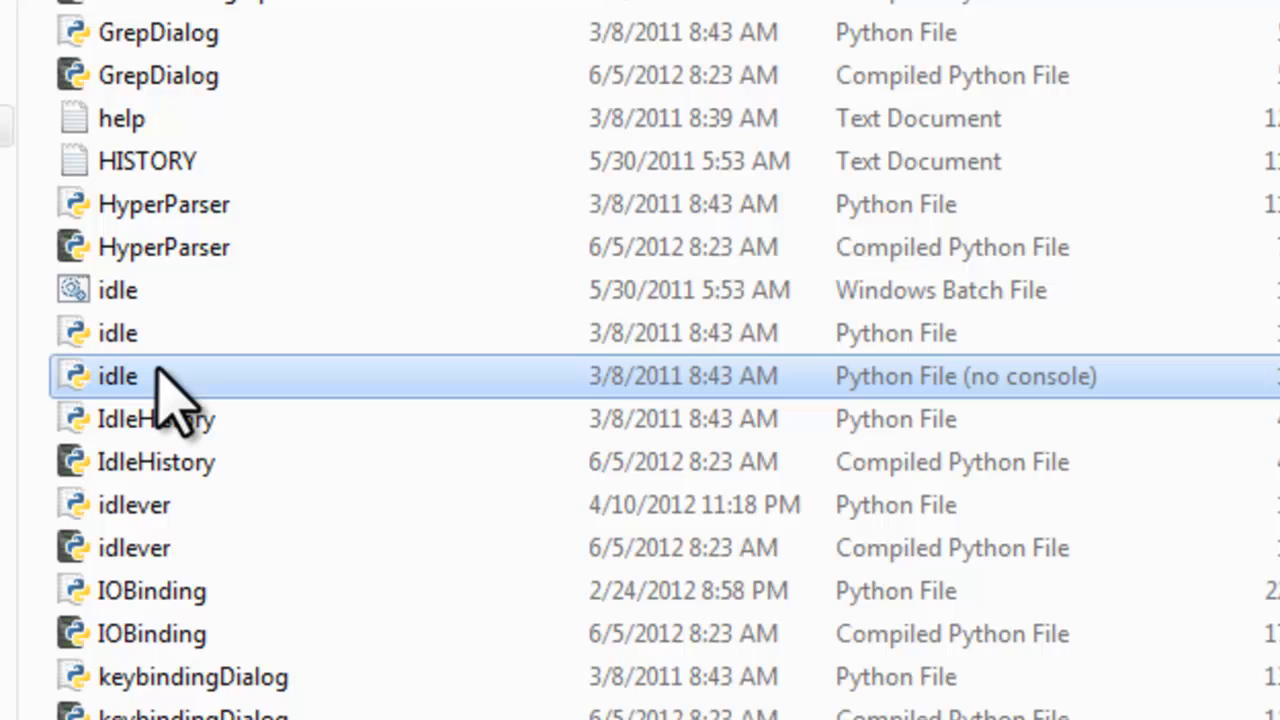
Create a shortcut to idle.pyw via its context menu
{"action": "right_click", "coordinate": [118, 376]}
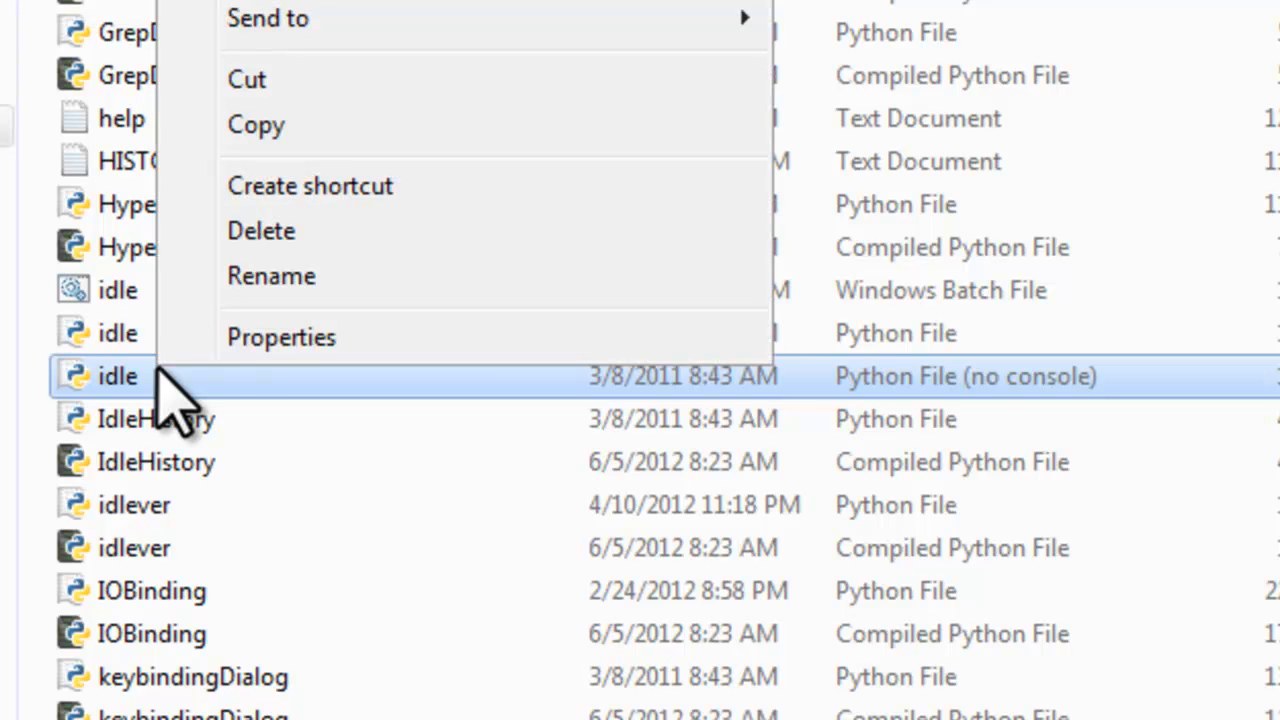
{"action": "mouse_move", "coordinate": [1070, 436]}
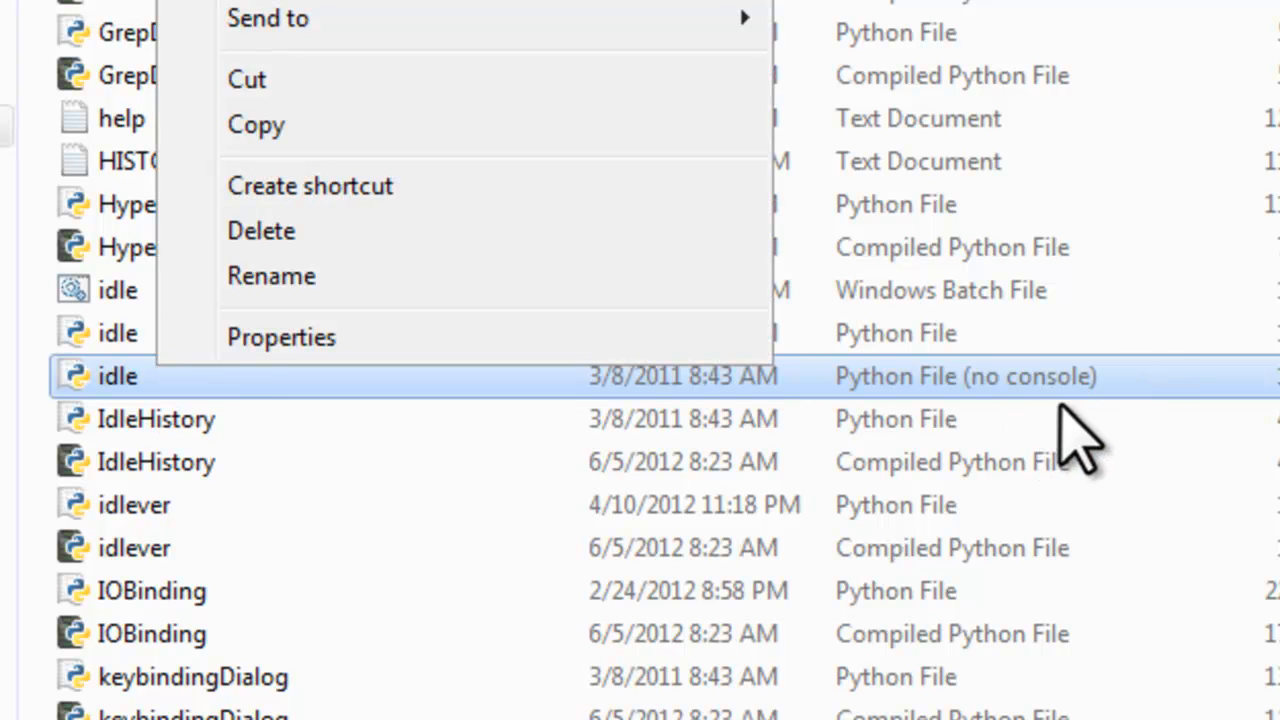
{"action": "mouse_move", "coordinate": [510, 200]}
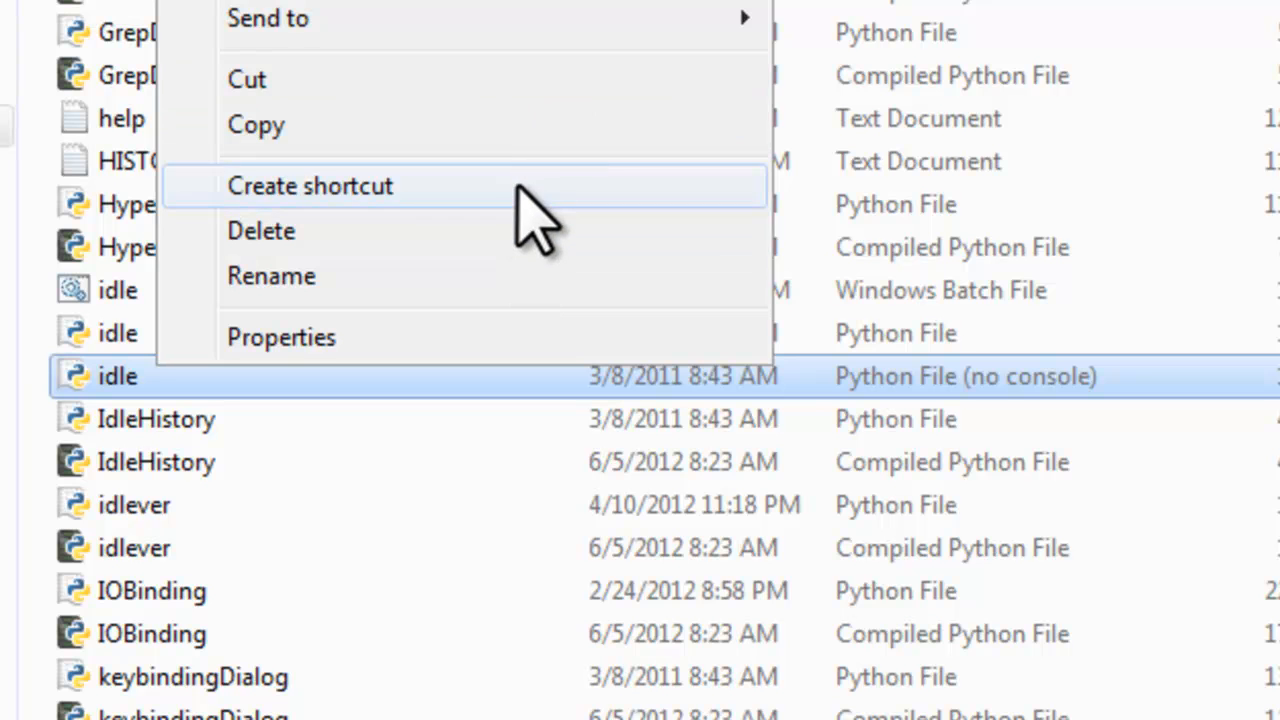
{"action": "left_click", "coordinate": [310, 186]}
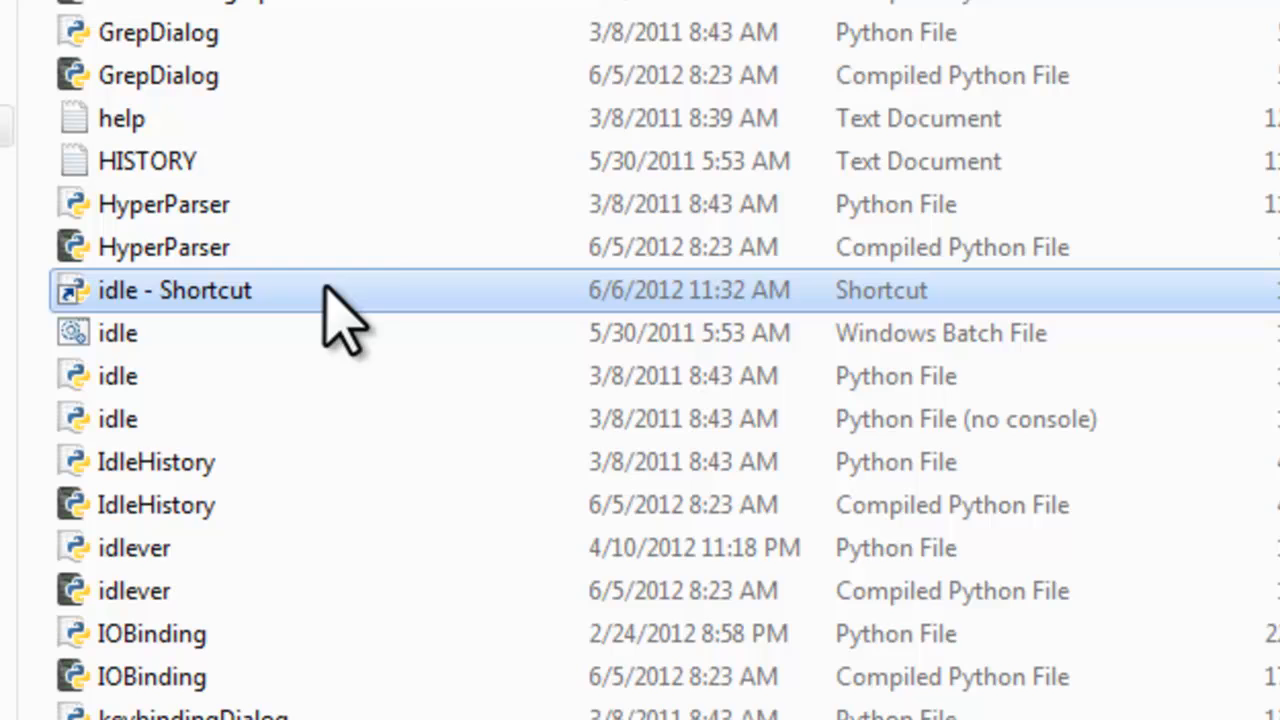
{"action": "mouse_move", "coordinate": [424, 296]}
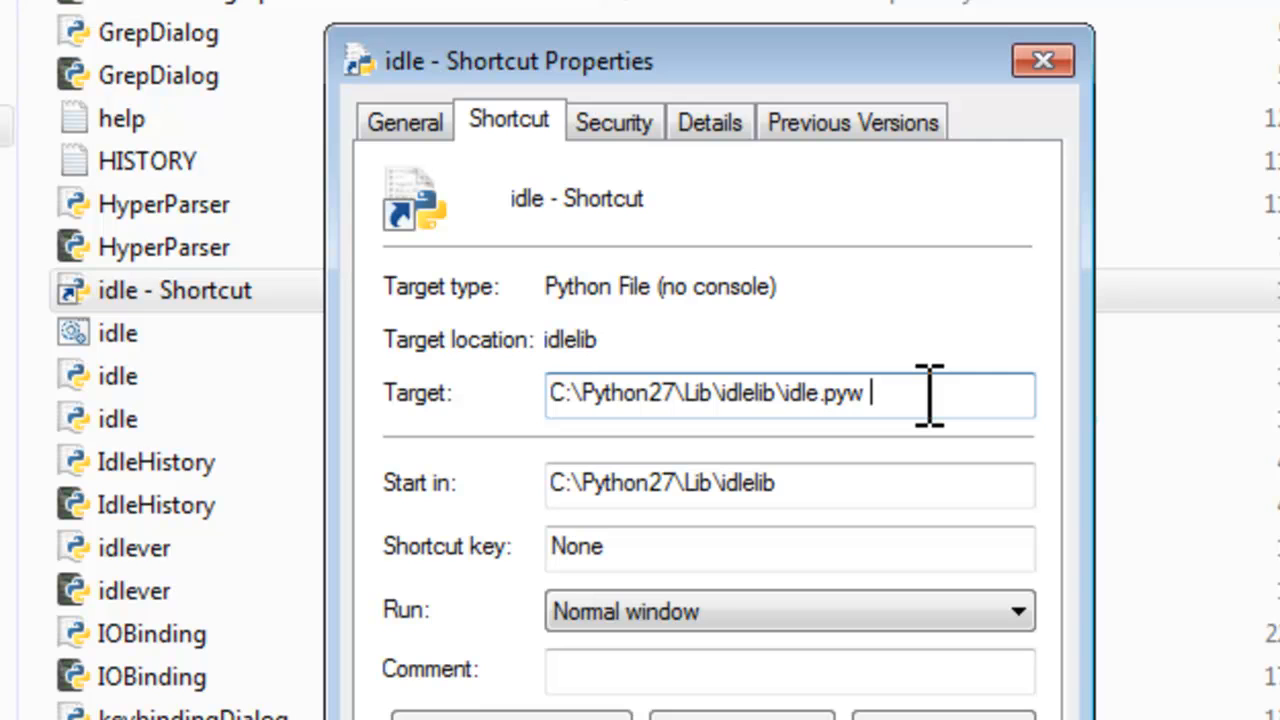
Append -n to the shortcut's Target and confirm the properties
{"action": "type", "text": "-n"}
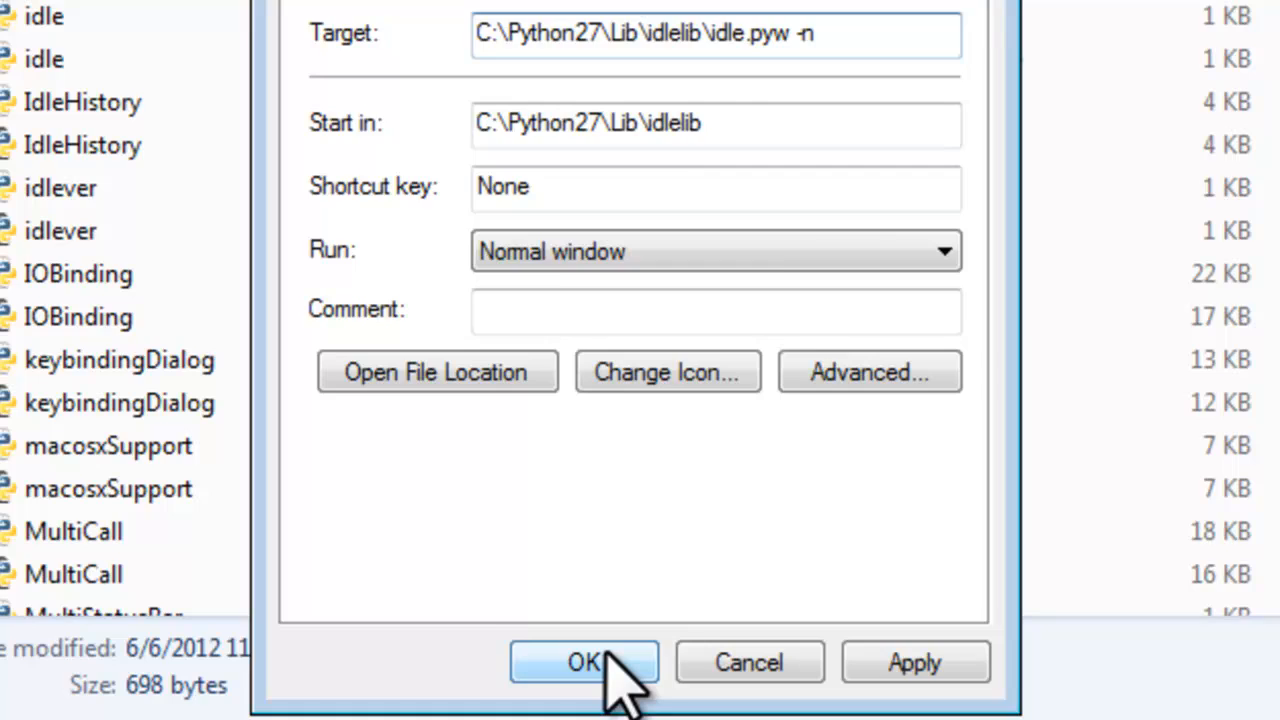
{"action": "left_click", "coordinate": [582, 664]}
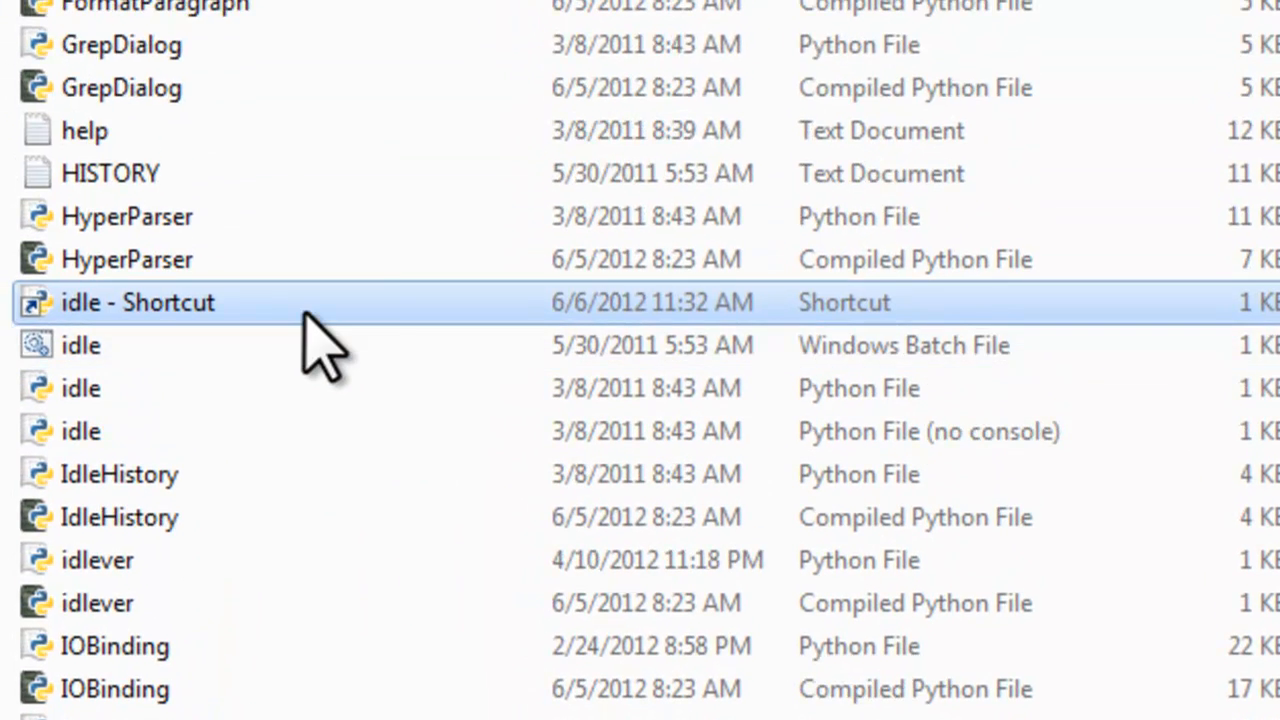
Launch IDLE from the -n shortcut, import turtle and enter turtle.showturtle() at the prompt
{"action": "double_click", "coordinate": [136, 302]}
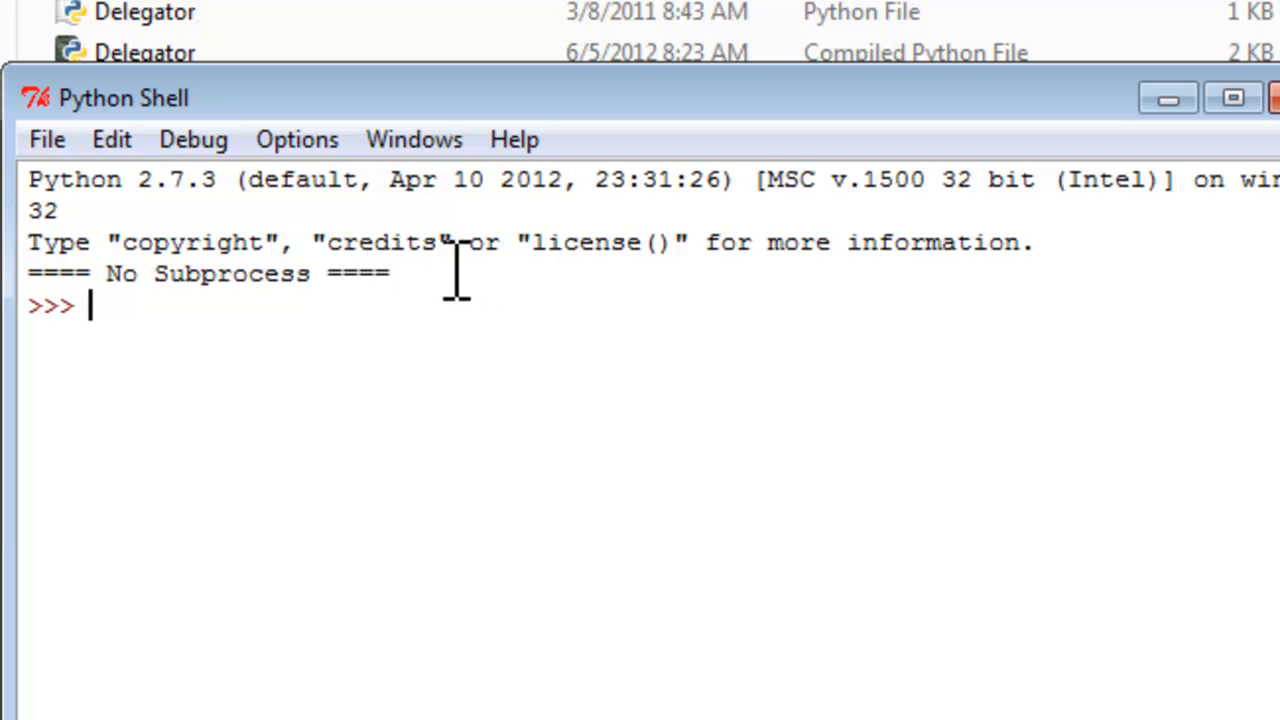
{"action": "mouse_move", "coordinate": [190, 360]}
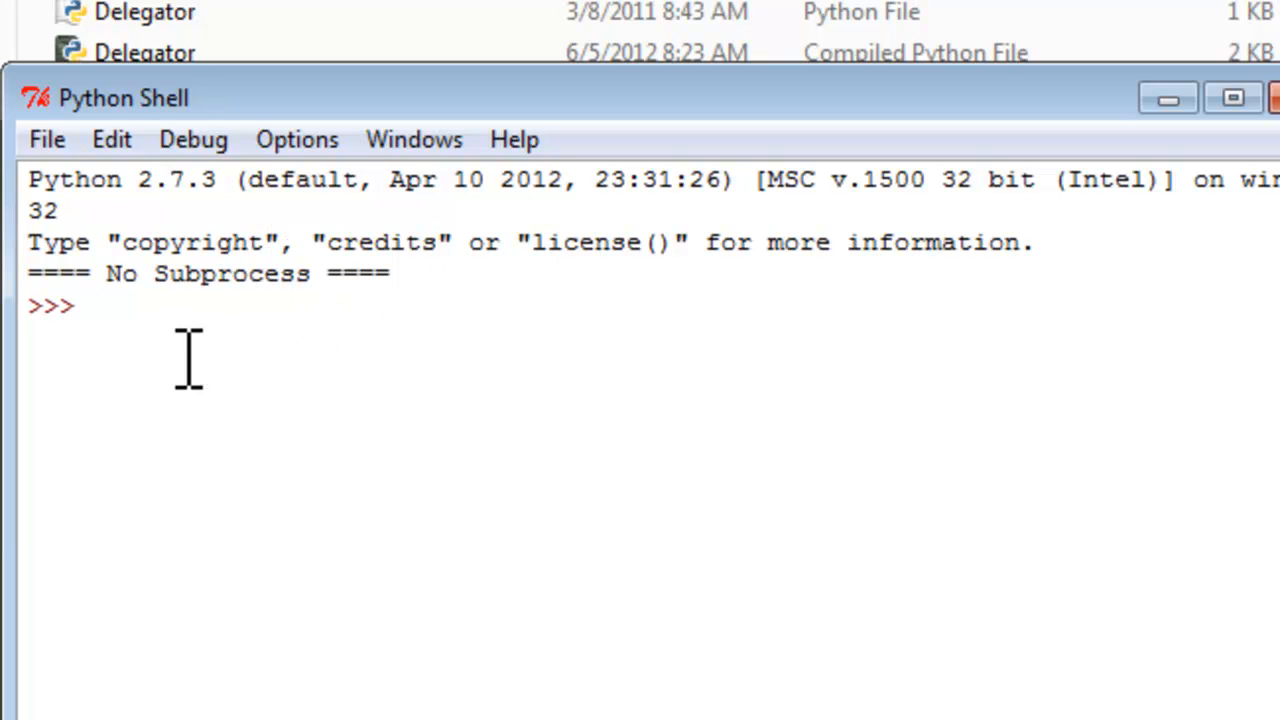
{"action": "left_click", "coordinate": [90, 304]}
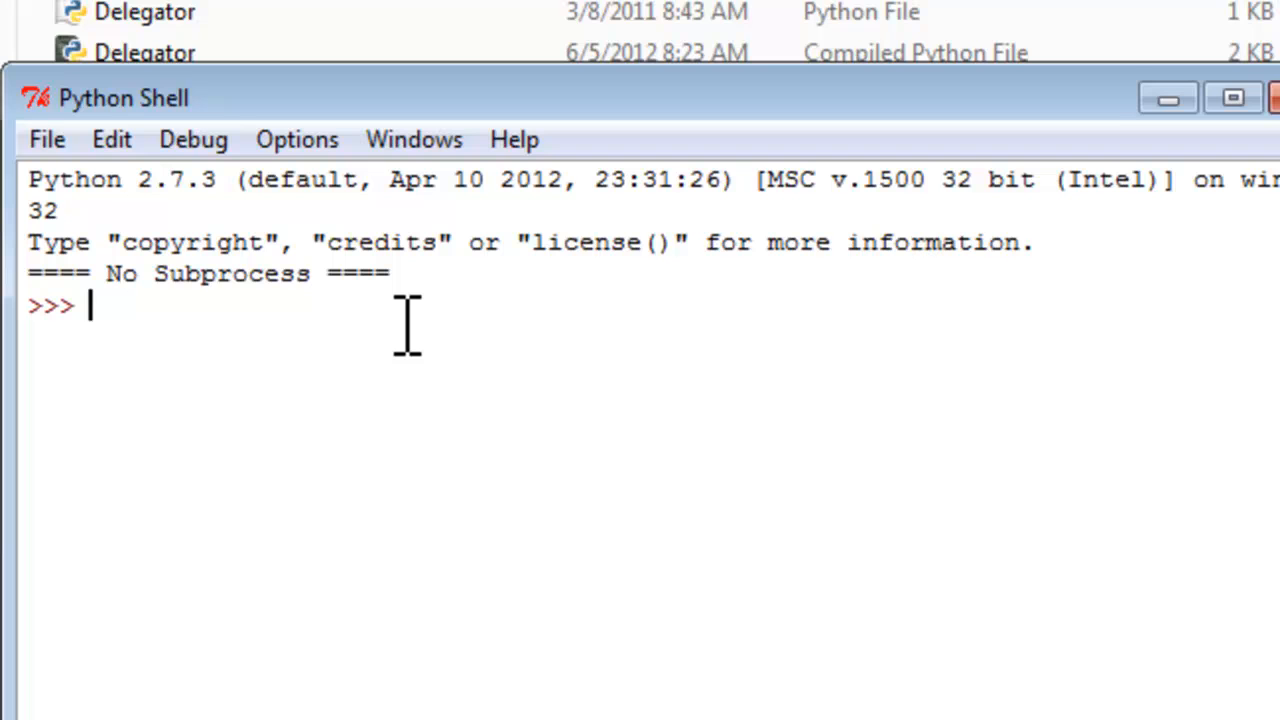
{"action": "type", "text": "import"}
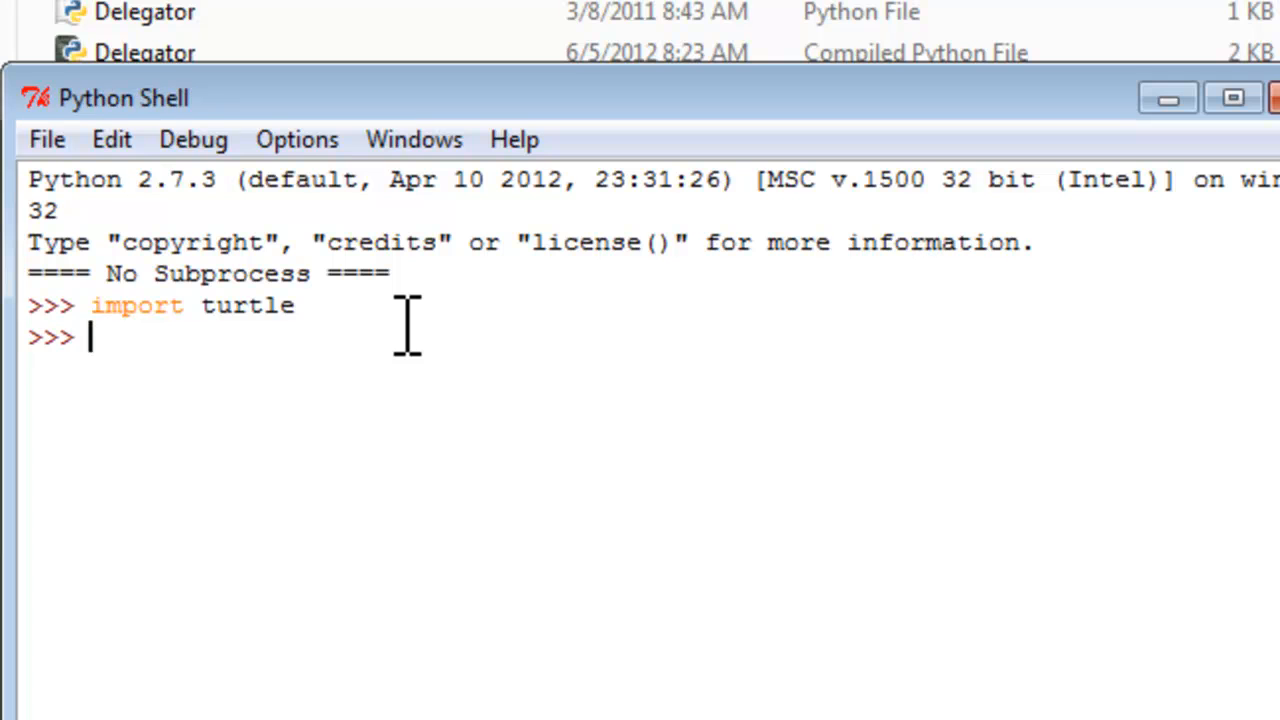
{"action": "type", "text": "turtle."}
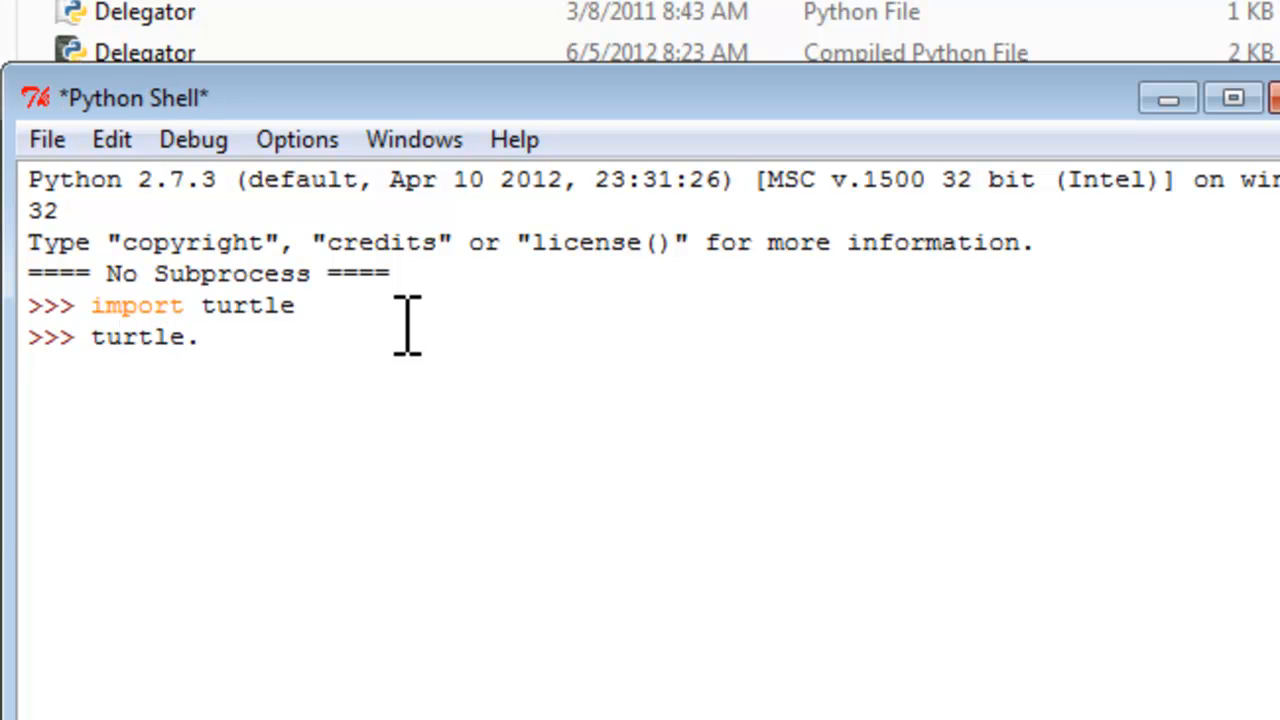
{"action": "type", "text": "showt"}
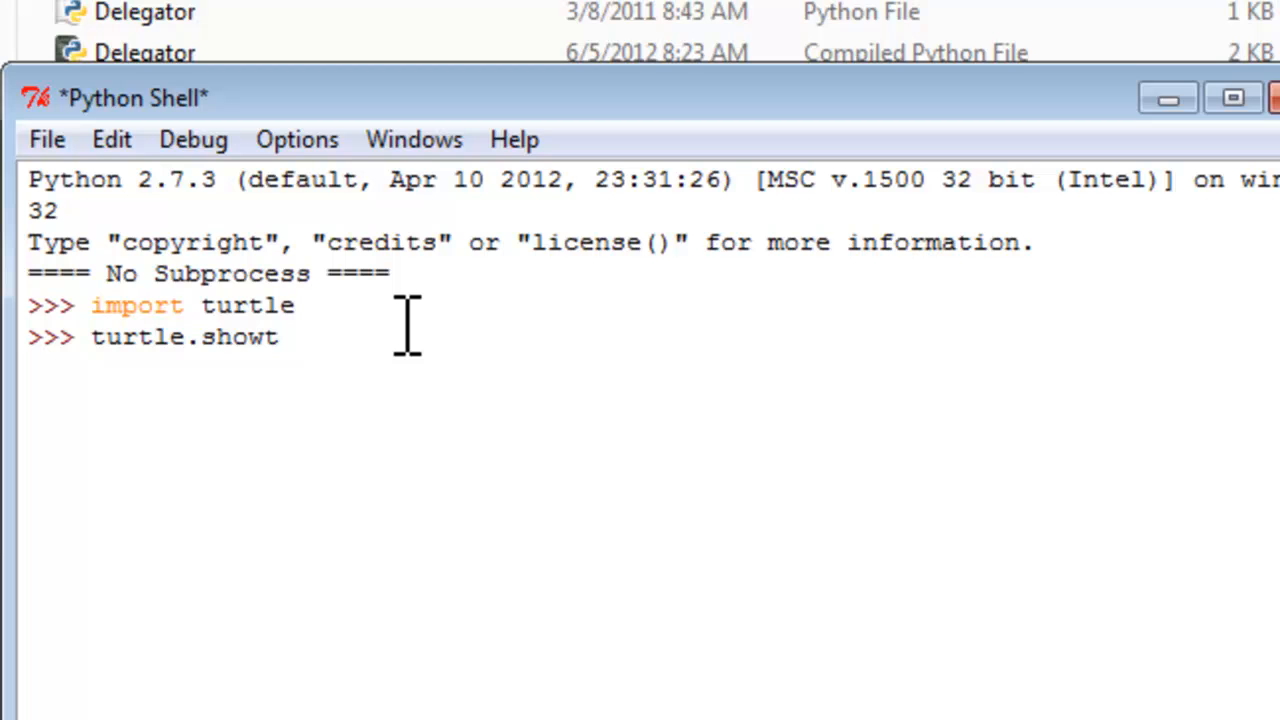
{"action": "type", "text": "urtle()"}
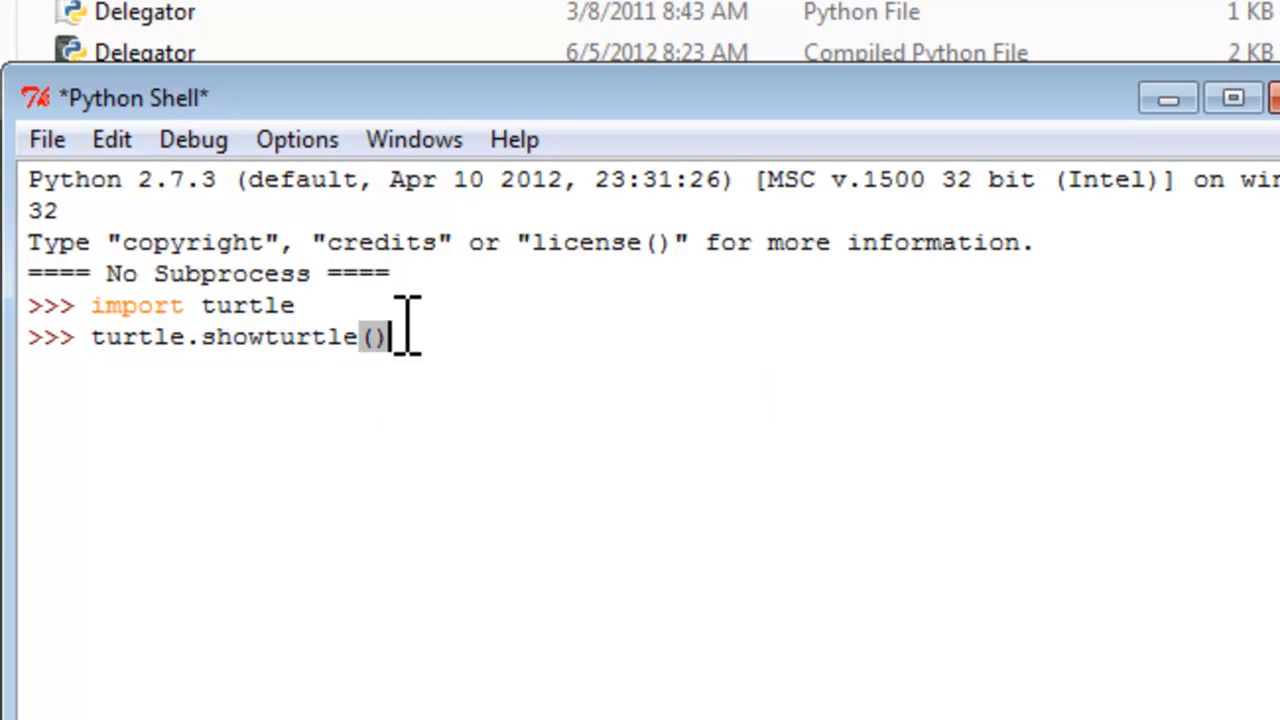